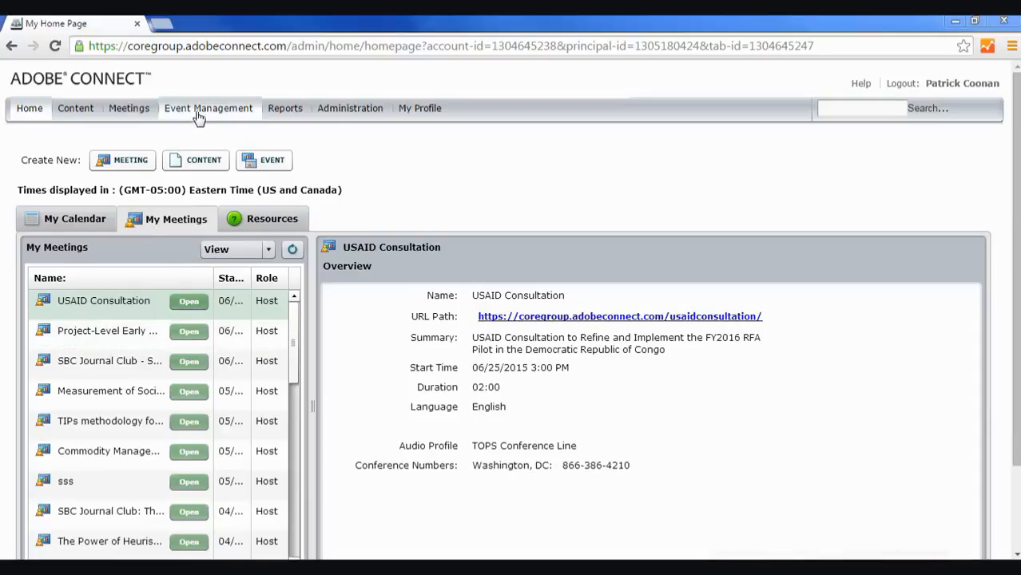
Show your own four events under Event Management's My Events list
click(208, 108)
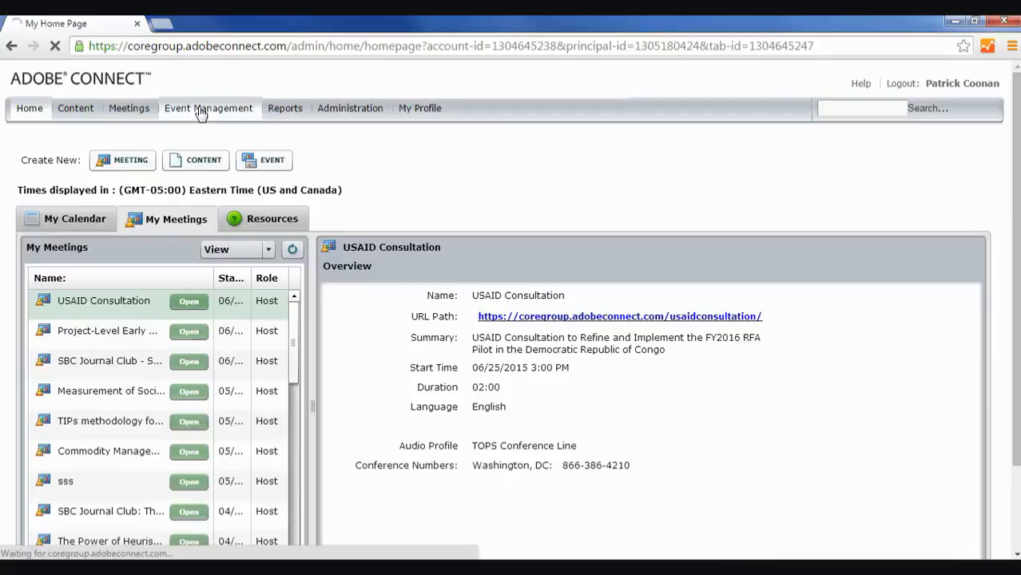
click(208, 108)
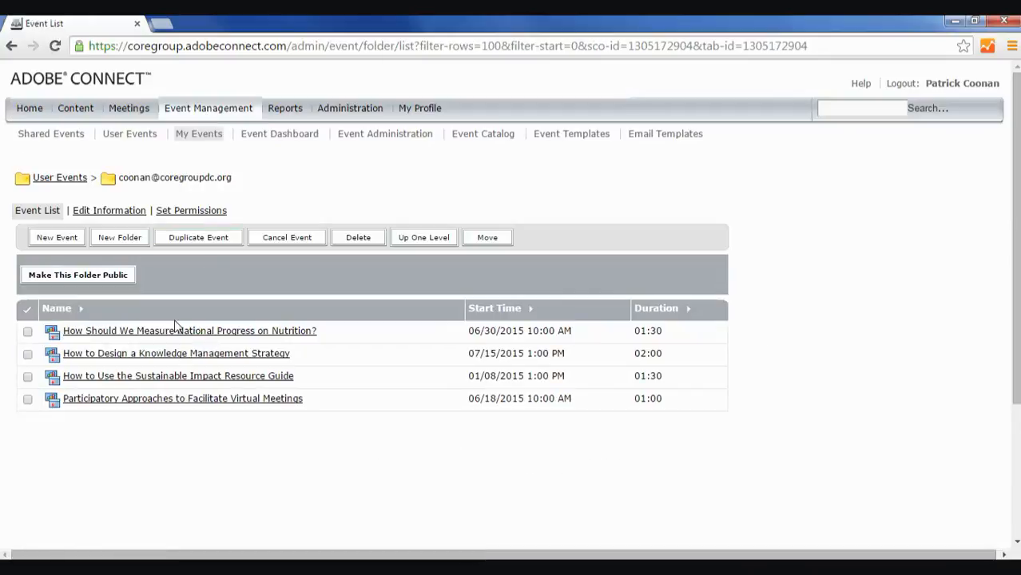
mouse_move(76, 258)
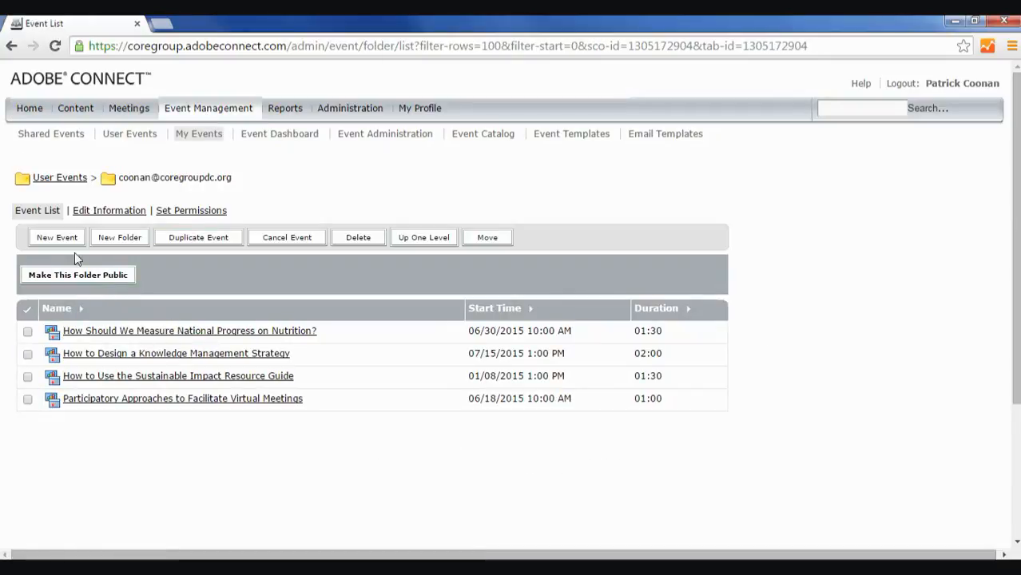
Start a new event using the Shared-Default Template Simple template
click(57, 238)
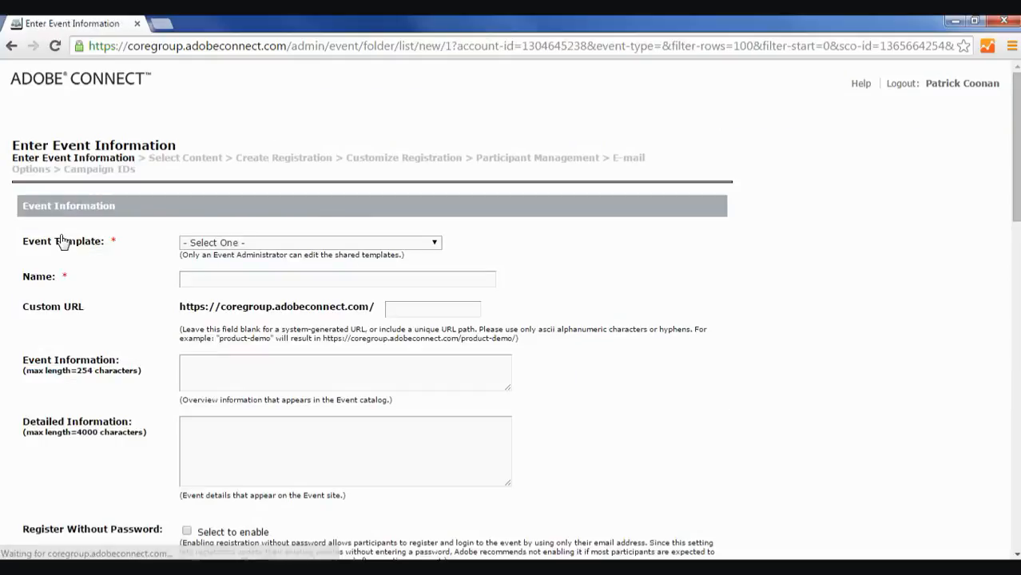
mouse_move(282, 248)
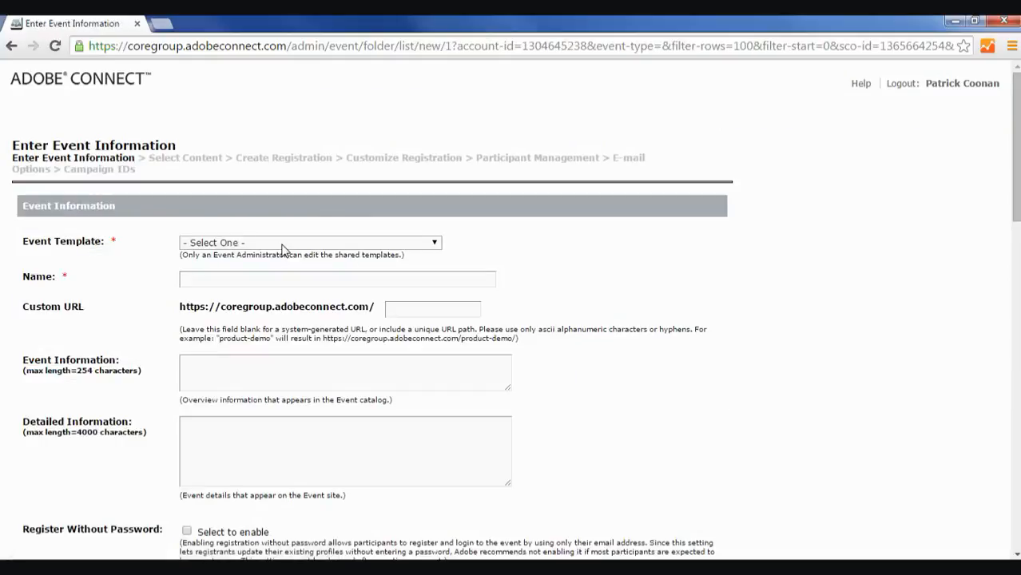
click(310, 242)
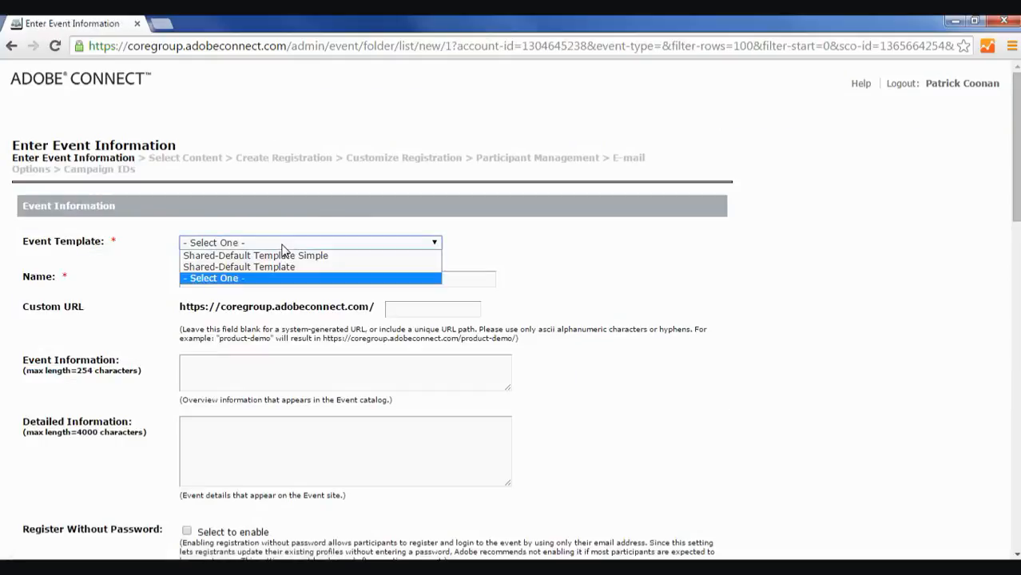
click(256, 255)
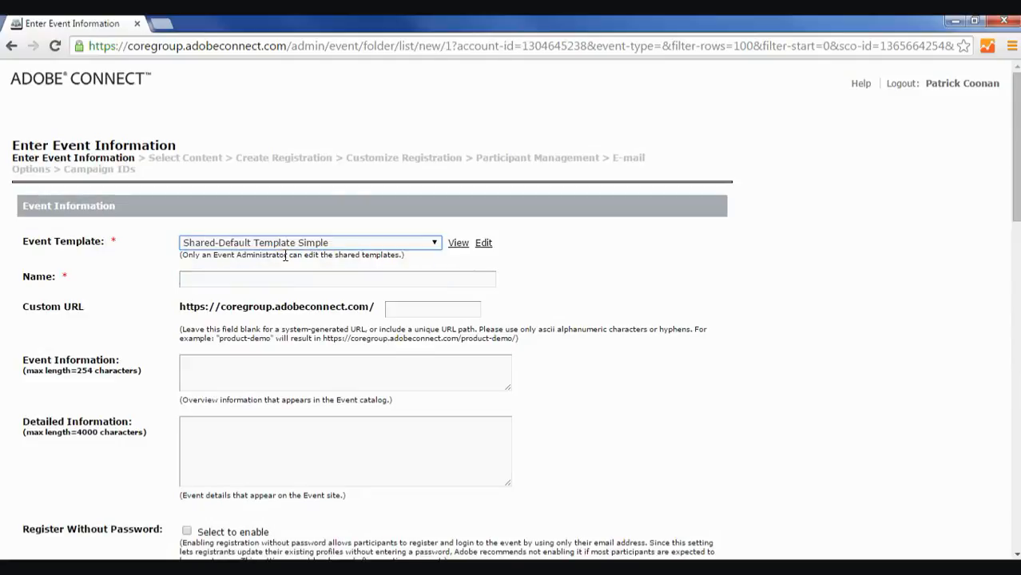
Name the event 'Warehouse Safety in Haiti'
click(336, 279)
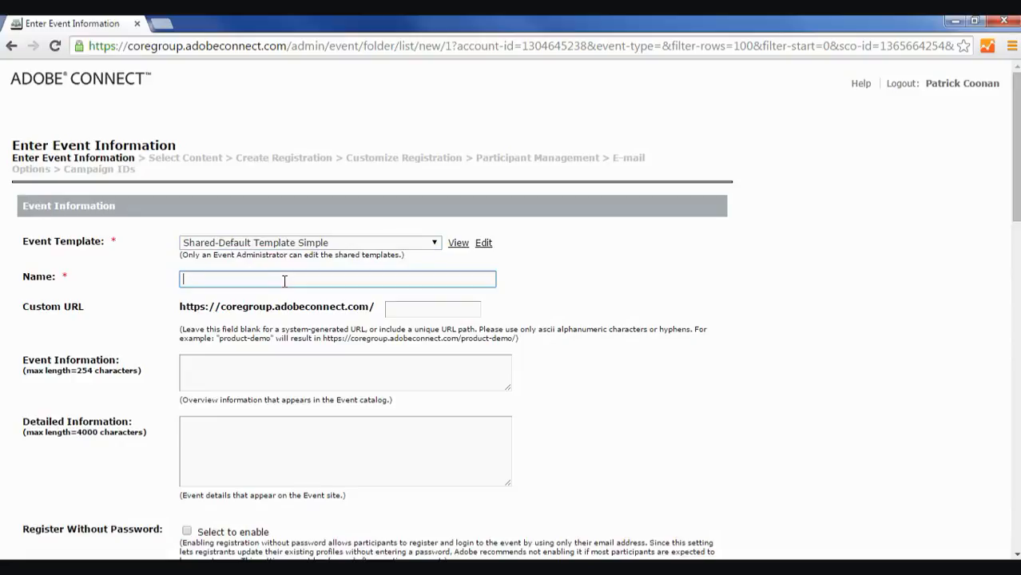
text(Comm)
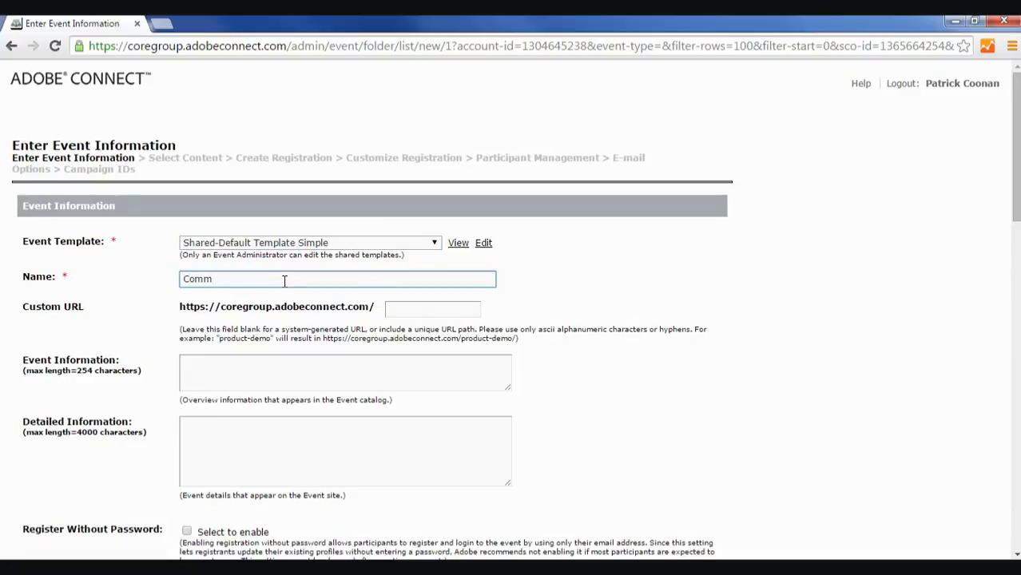
text(Wareho)
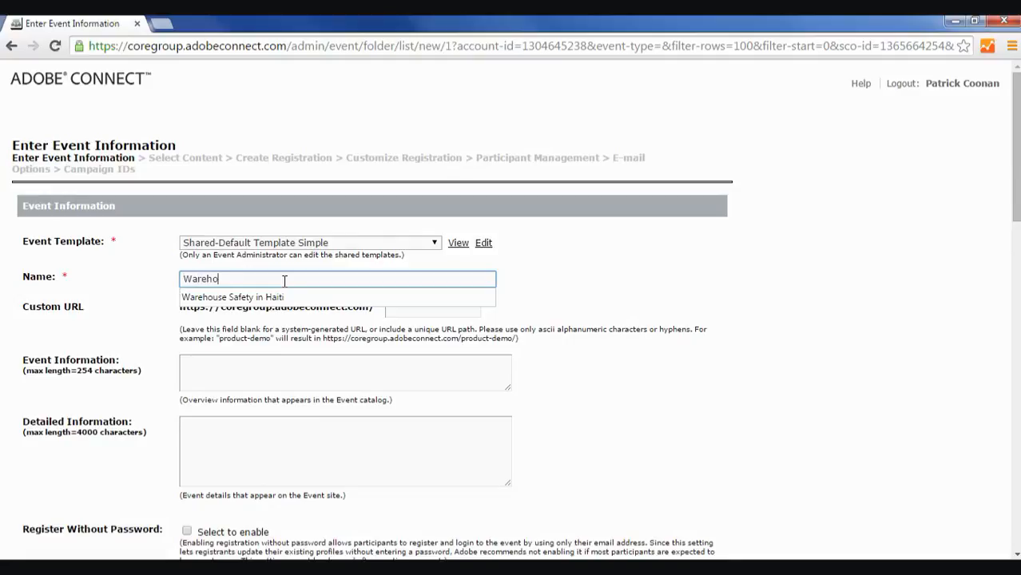
click(232, 296)
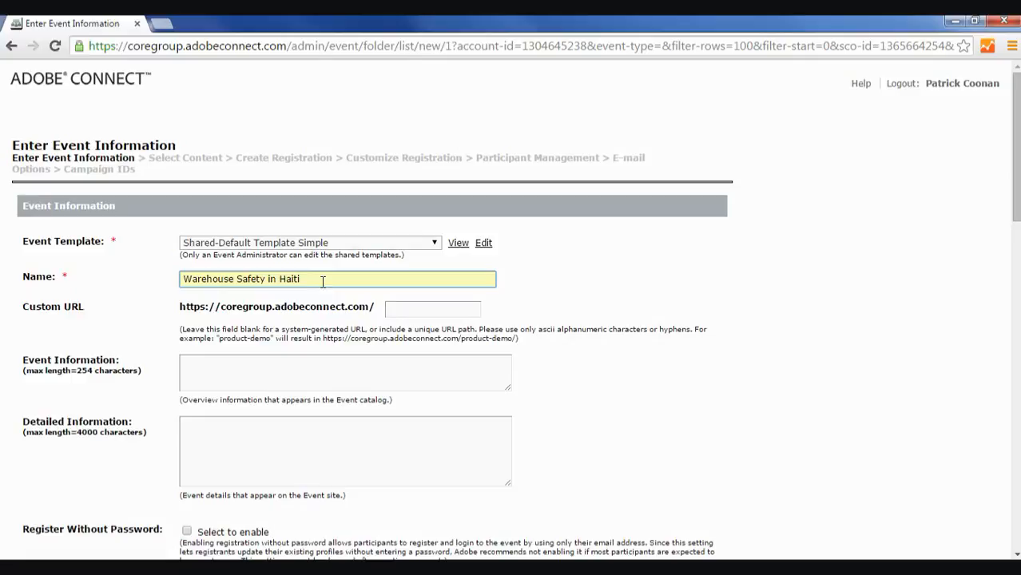
click(433, 309)
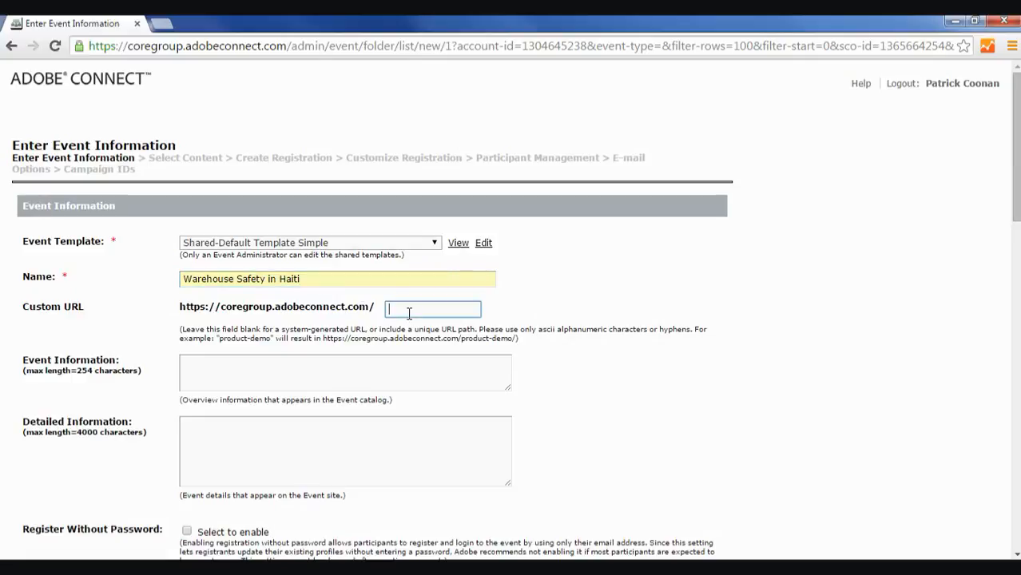
Set the custom URL to safetyhaiti and write the event summary about warehouse staff safety
text(warehouse)
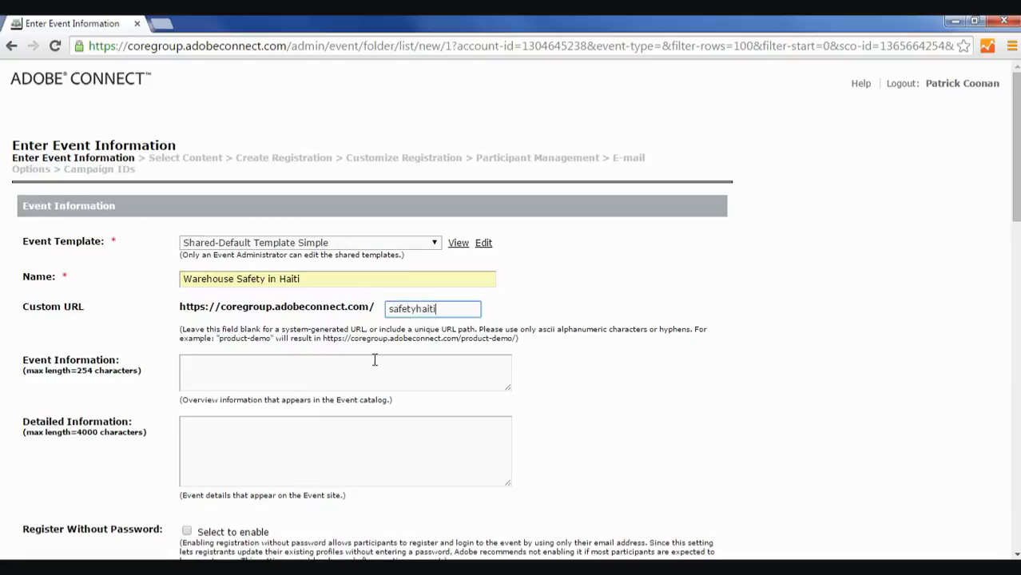
click(345, 372)
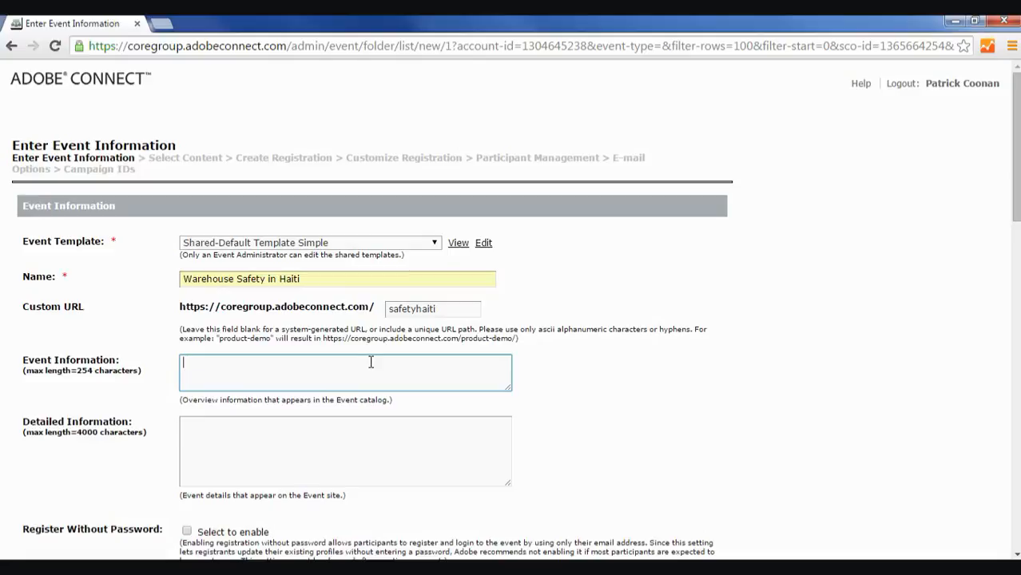
text(Les)
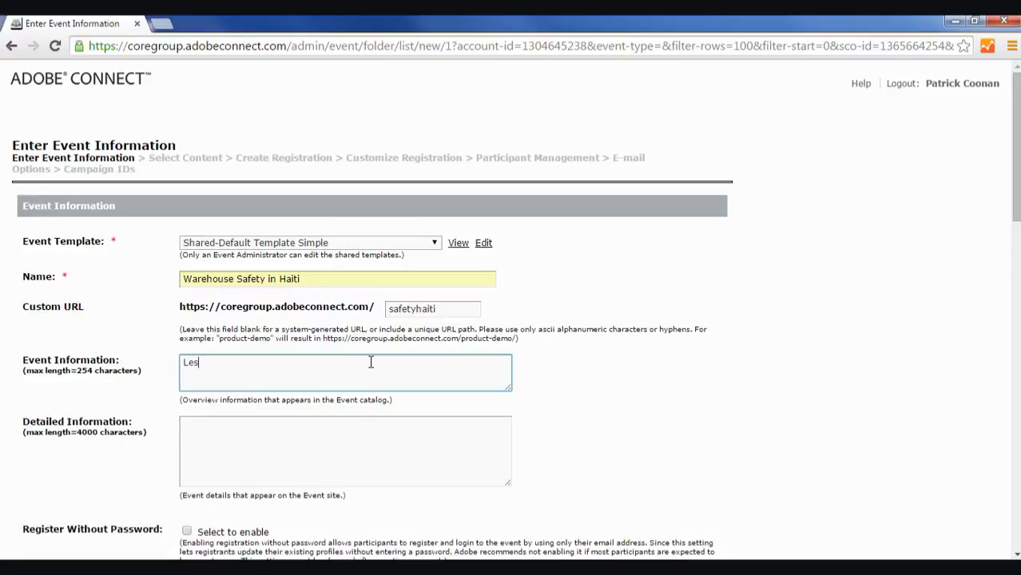
text(sons and prom)
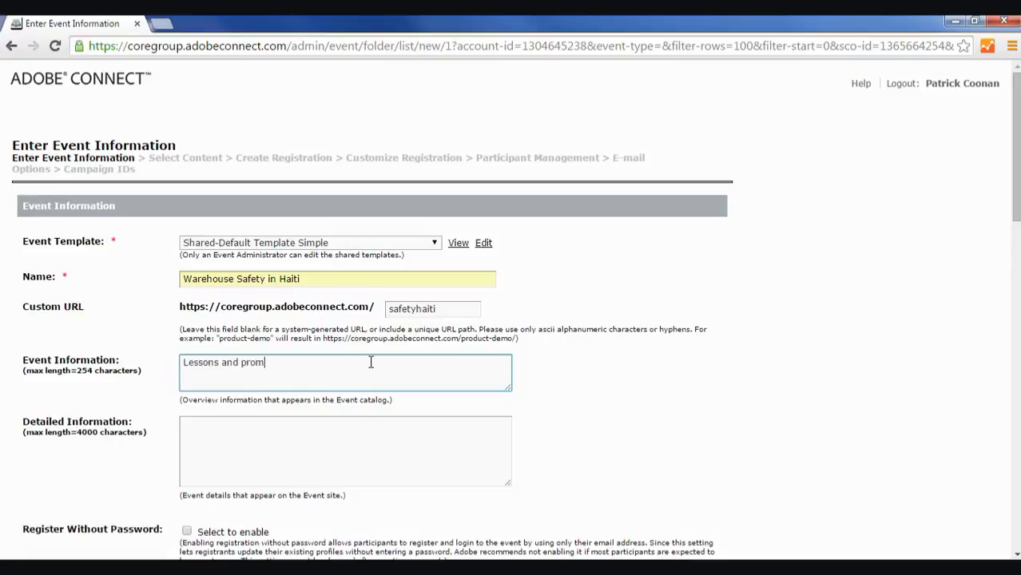
text(ising practic)
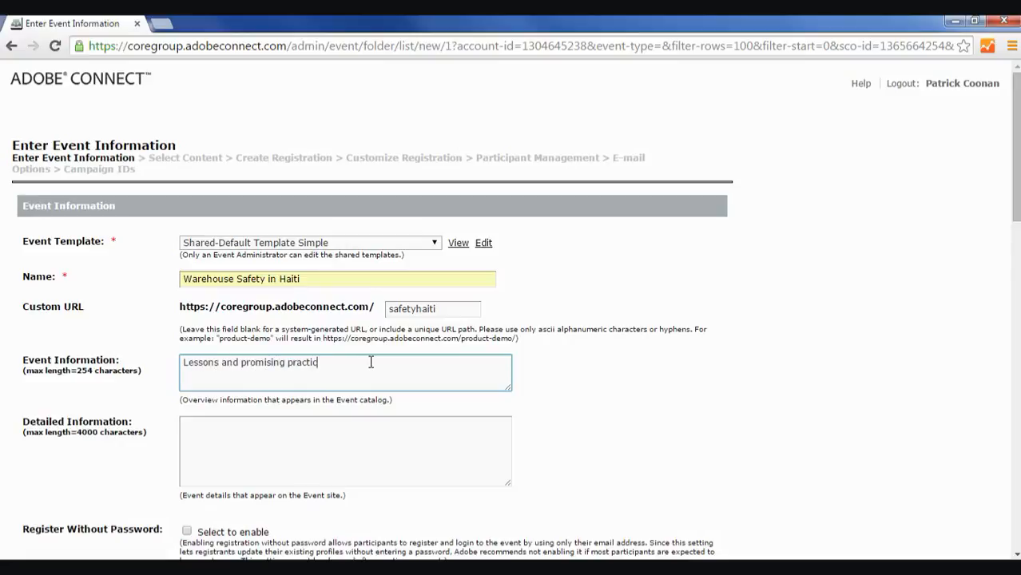
text(es in warehous)
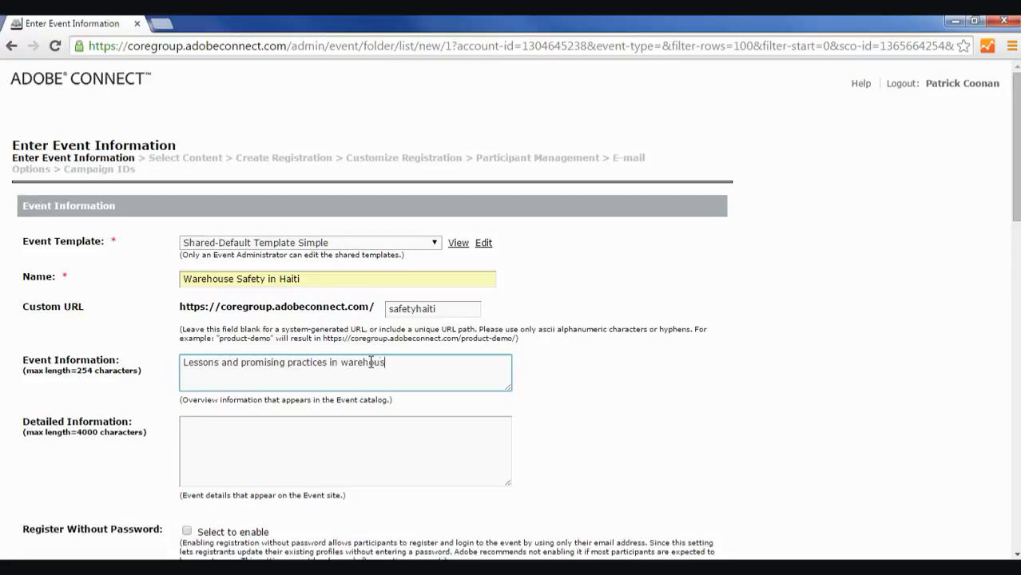
text(staff safety in H)
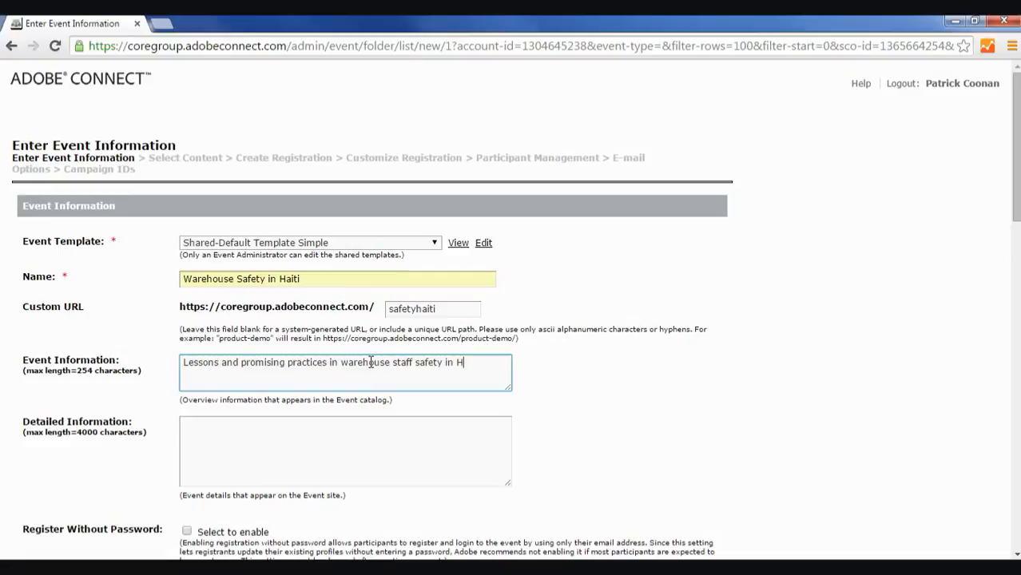
text(aiti.)
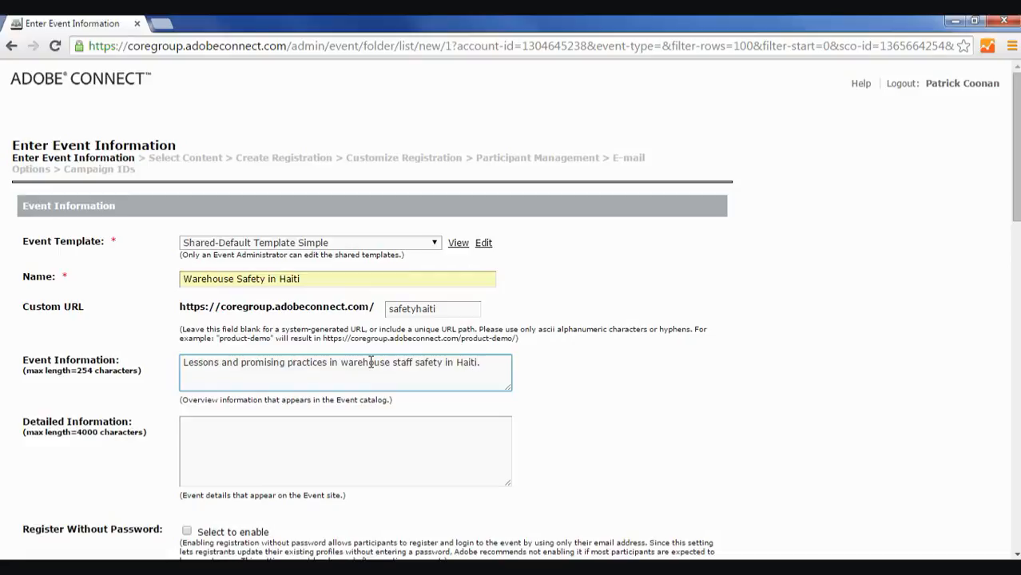
Copy 'Lessons and promising practices in warehouse staff safety in Haiti.' into Detailed Information
triple_click(331, 362)
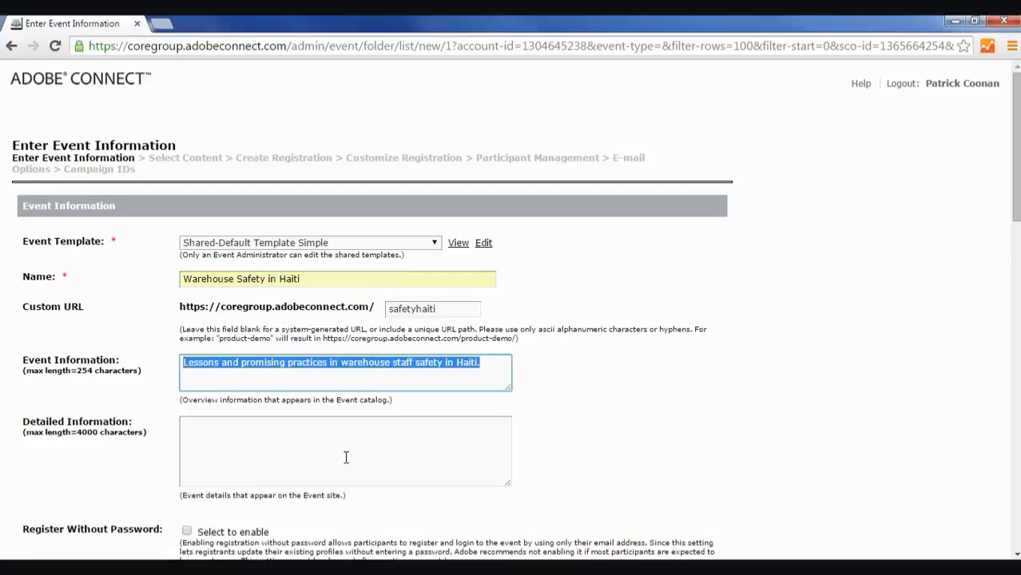
click(345, 452)
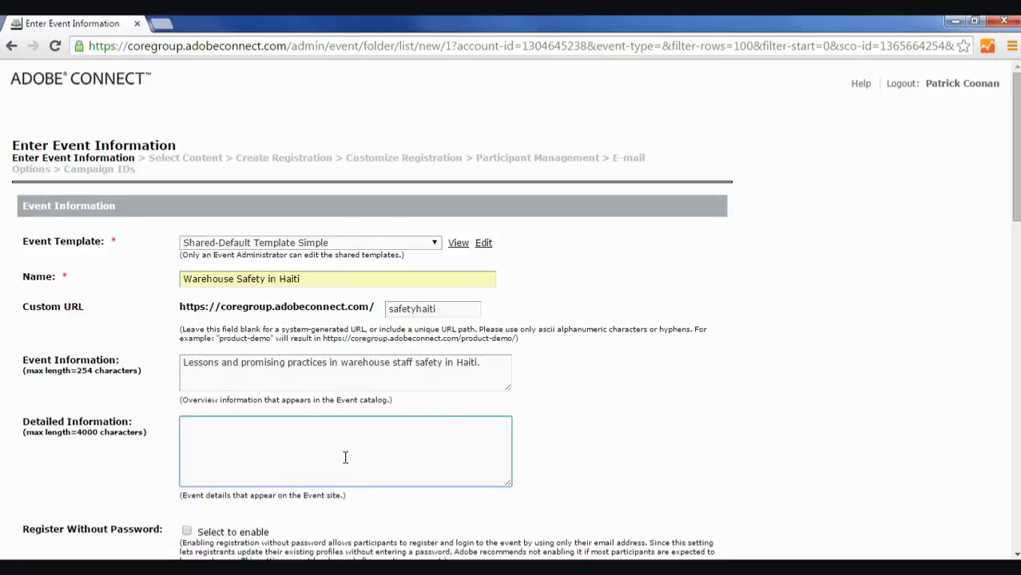
text(Lessons and promising practices in warehouse staff safety in Haiti.)
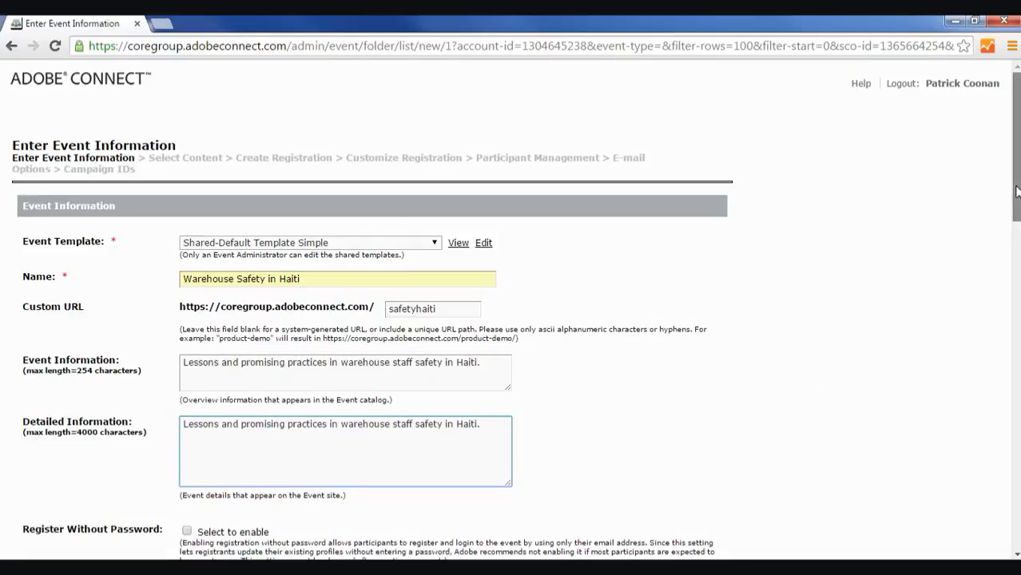
Enable passwordless registration and direct attendee entry into the in-progress event
scroll(down, 3)
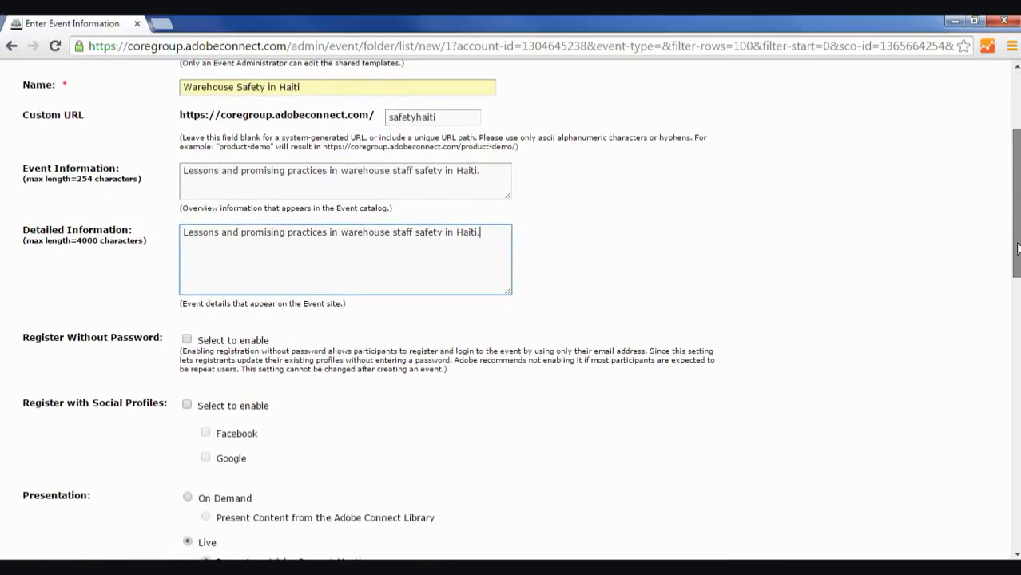
scroll(down, 3)
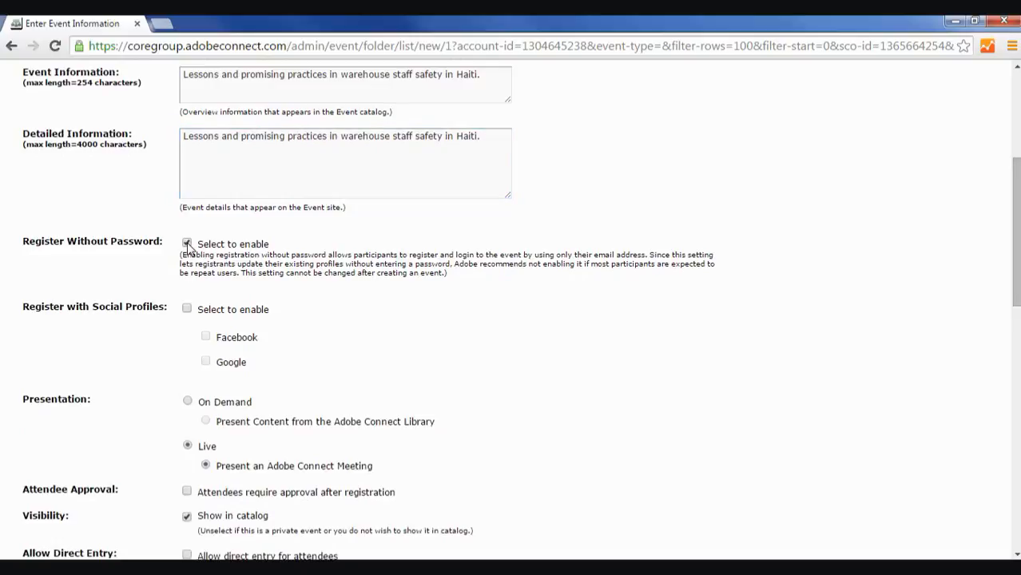
click(187, 244)
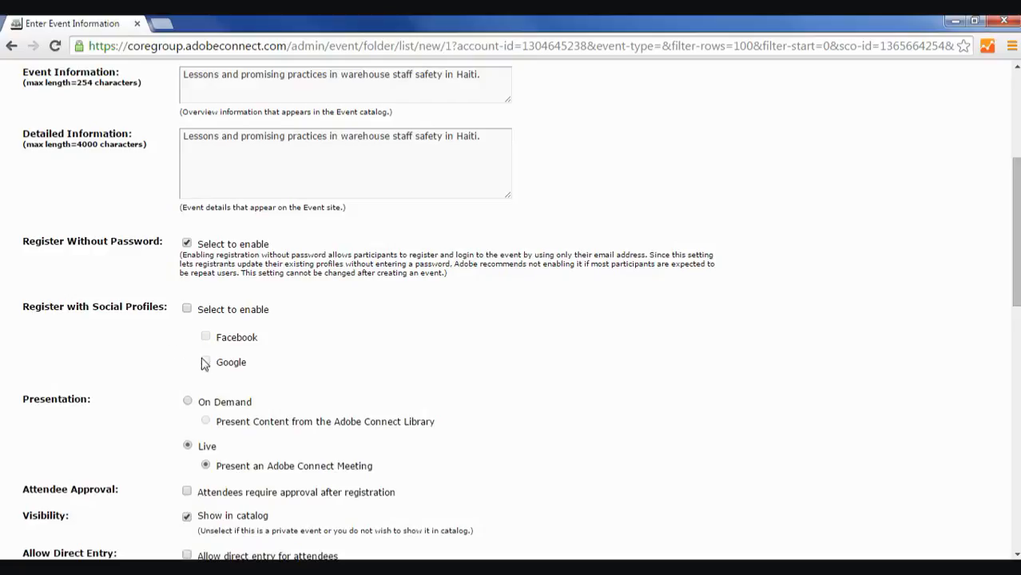
mouse_move(190, 339)
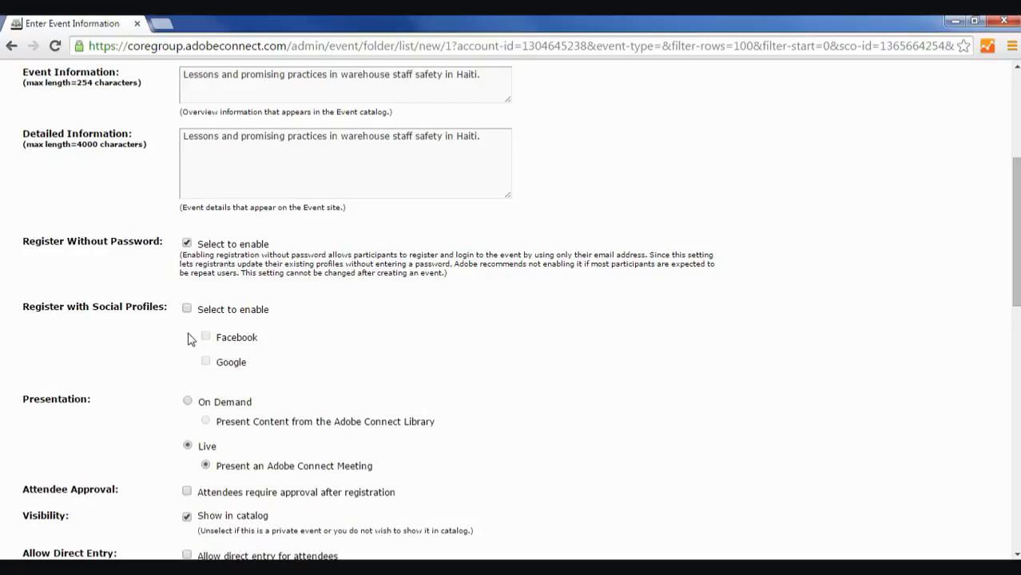
mouse_move(191, 418)
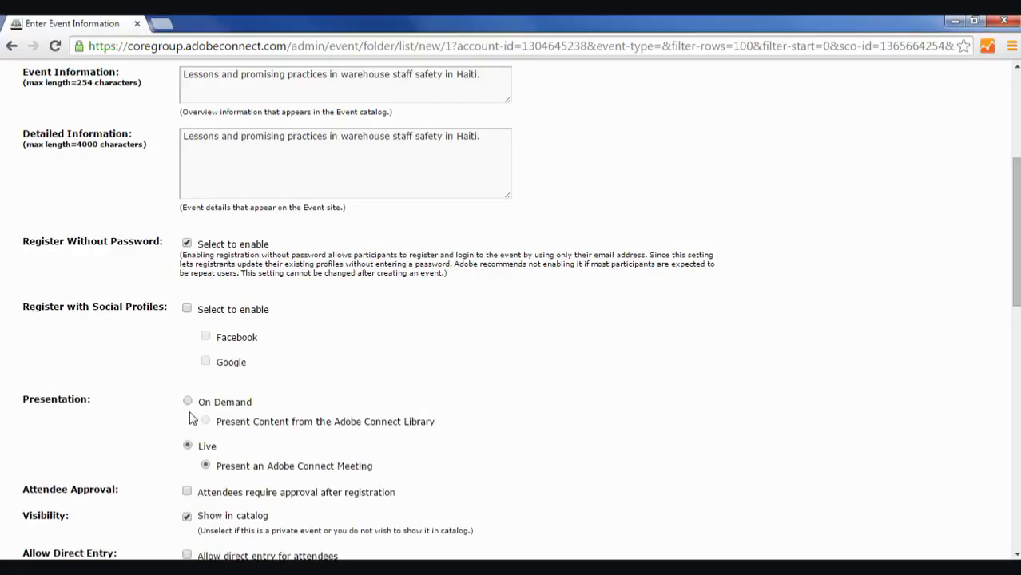
mouse_move(372, 439)
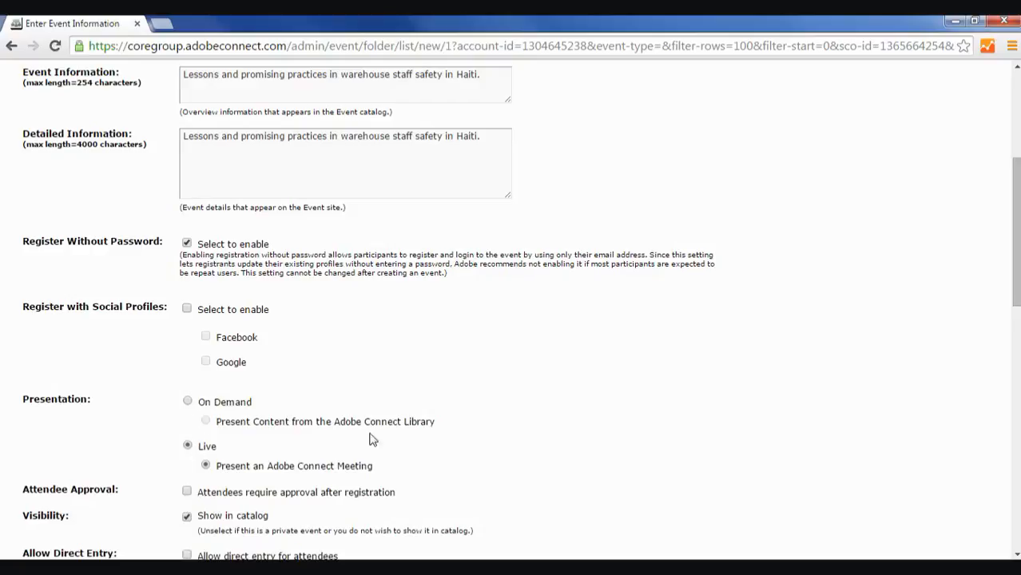
scroll(down, 3)
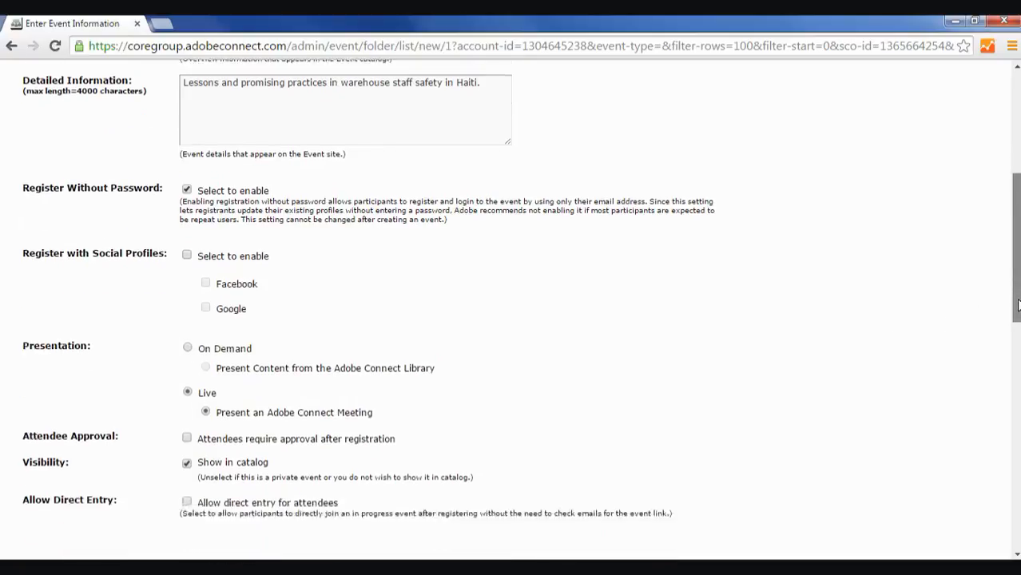
scroll(down, 3)
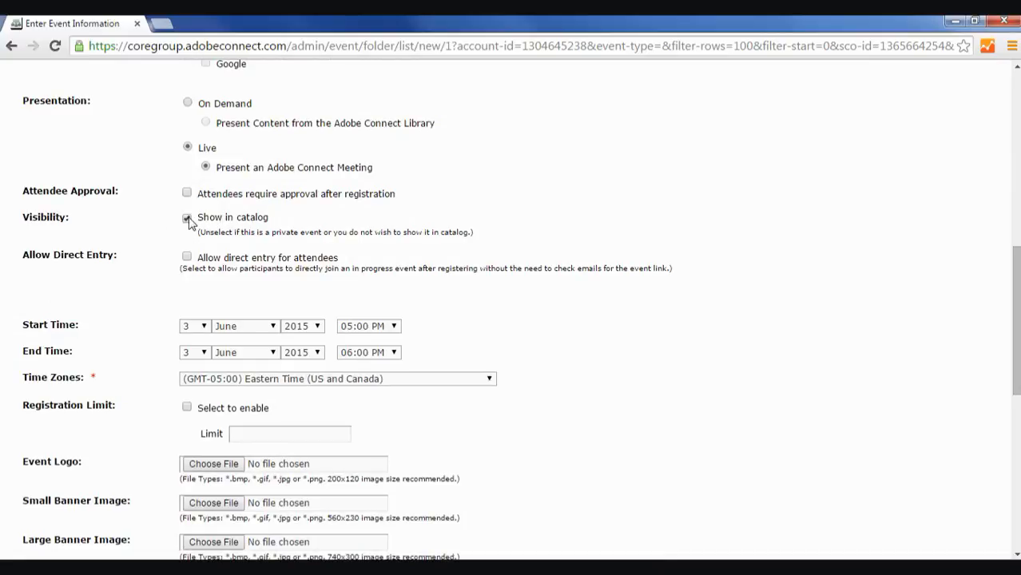
click(187, 218)
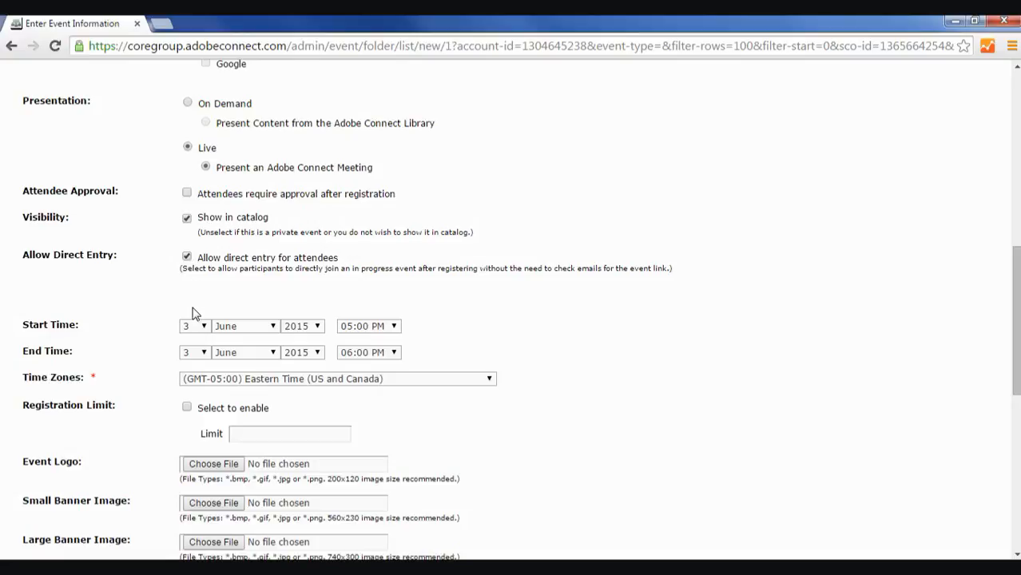
Schedule the event for the 10th, starting 09:00 AM and ending 10:30 AM
click(194, 326)
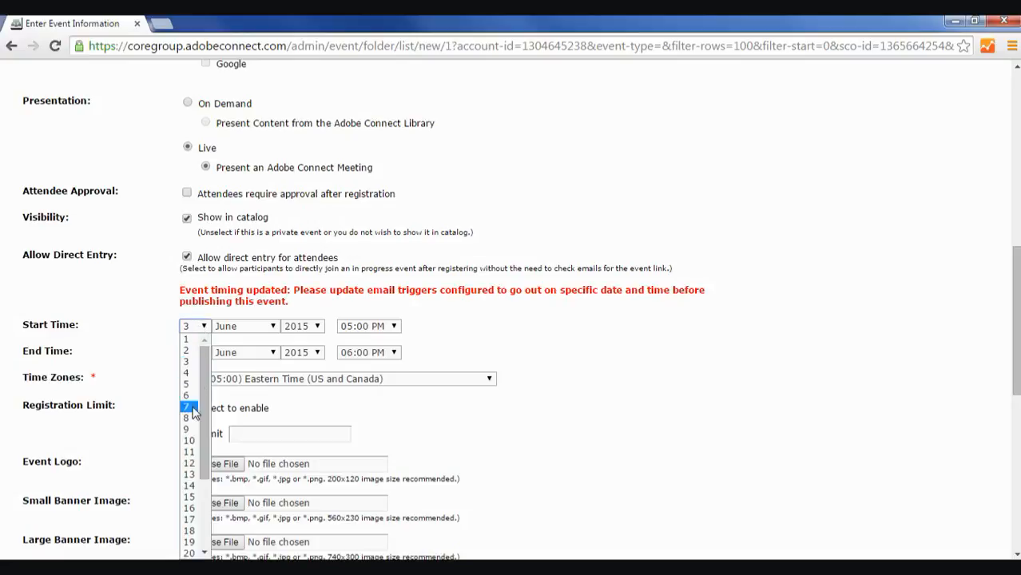
click(189, 440)
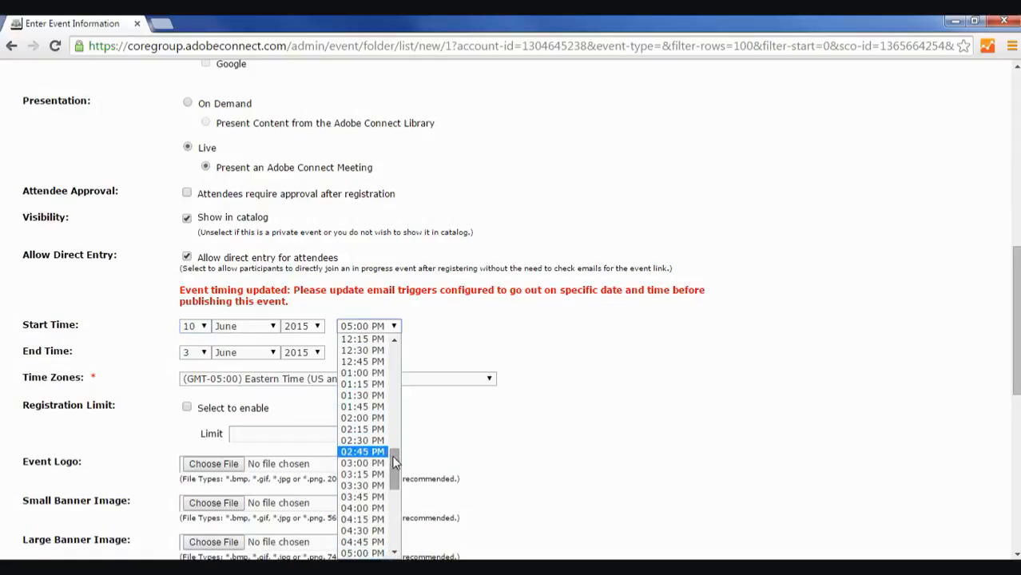
scroll(up, 3)
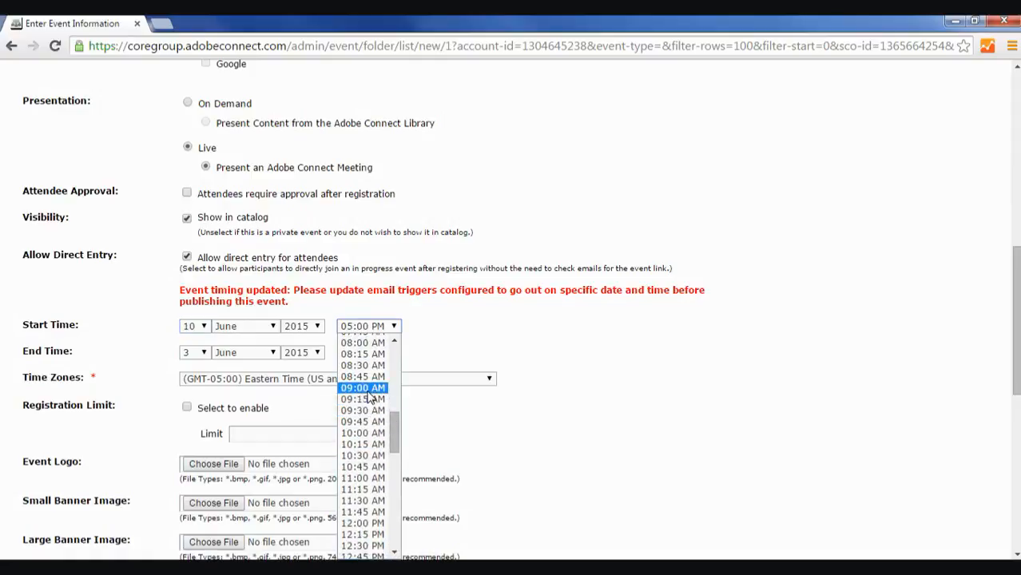
click(363, 388)
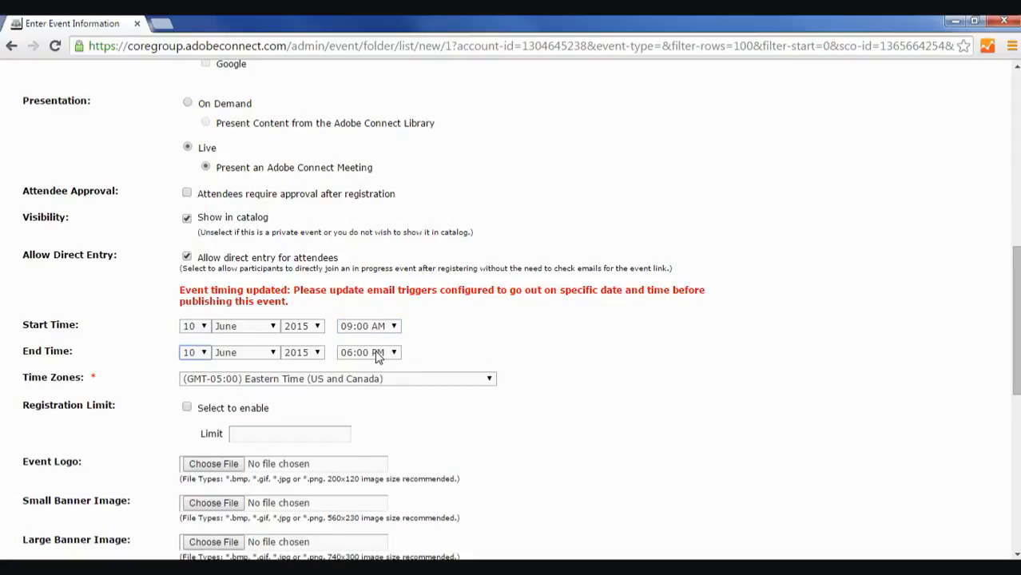
click(369, 352)
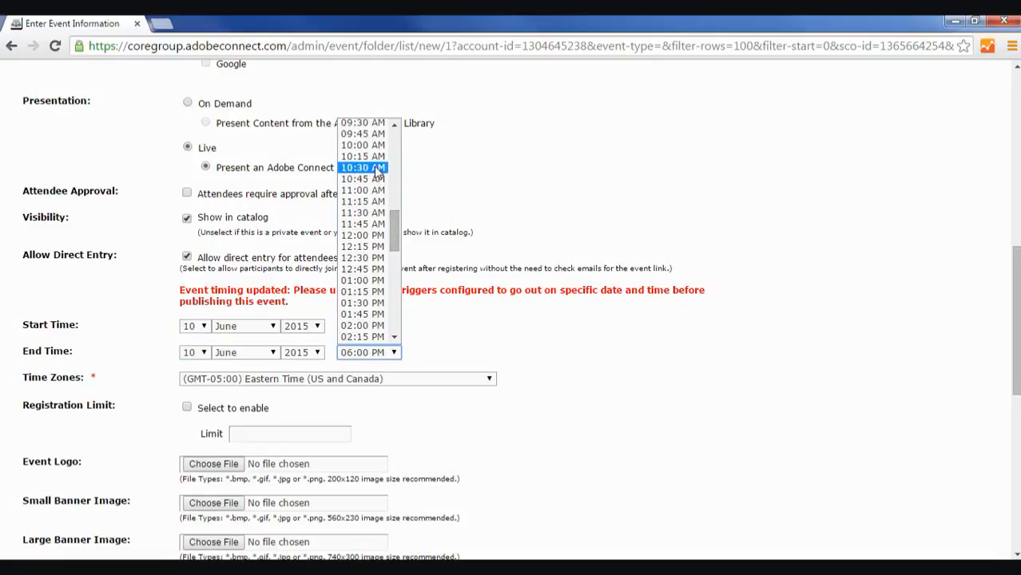
click(362, 167)
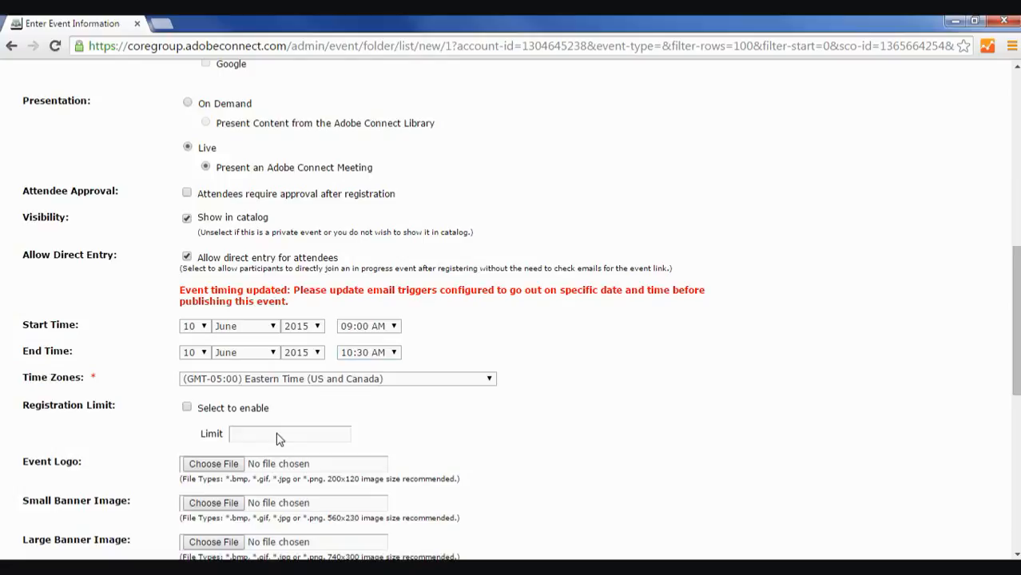
mouse_move(1007, 327)
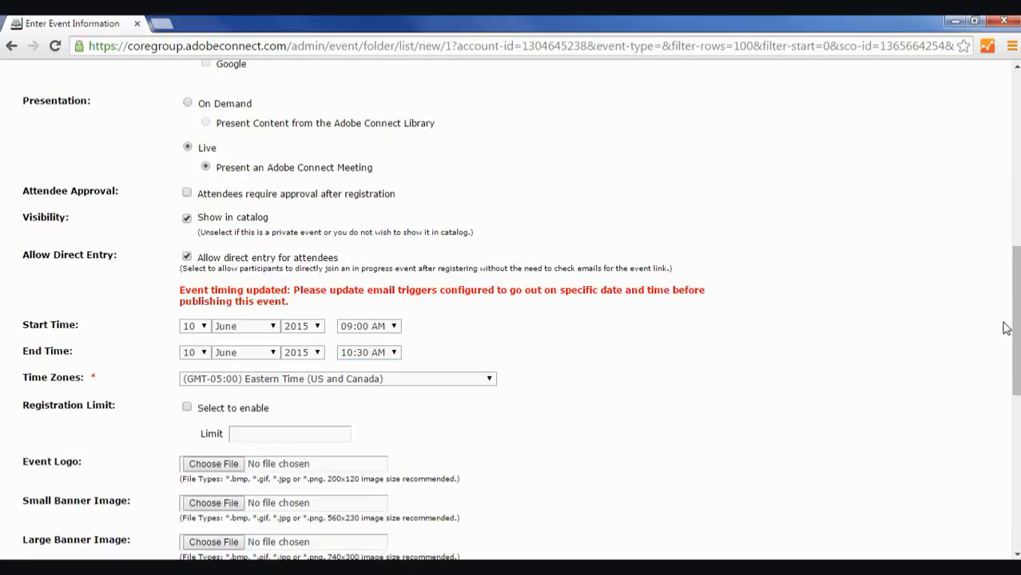
Turn on the Registration Limit option and select its Limit field
scroll(down, 3)
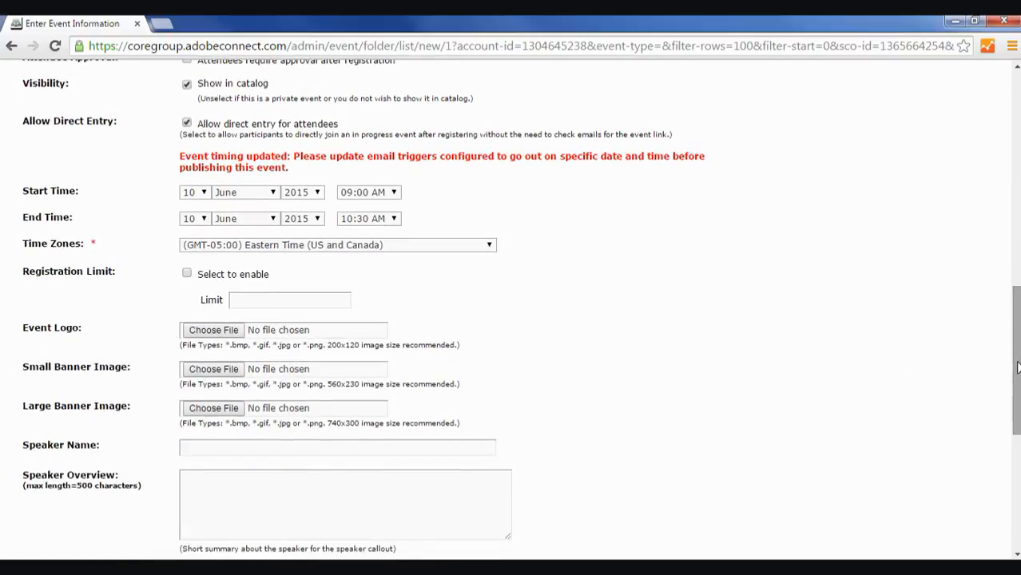
scroll(down, 3)
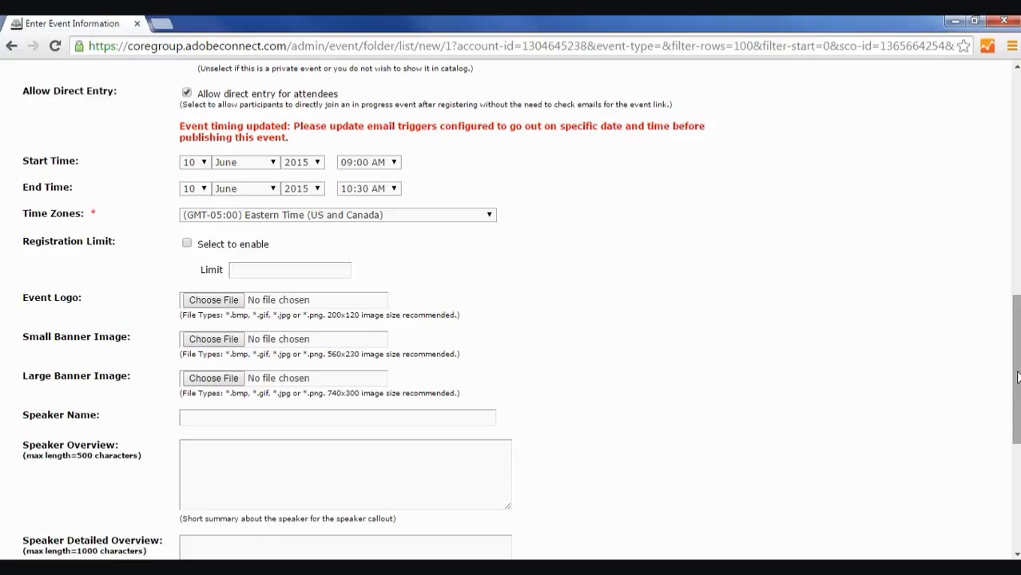
mouse_move(759, 355)
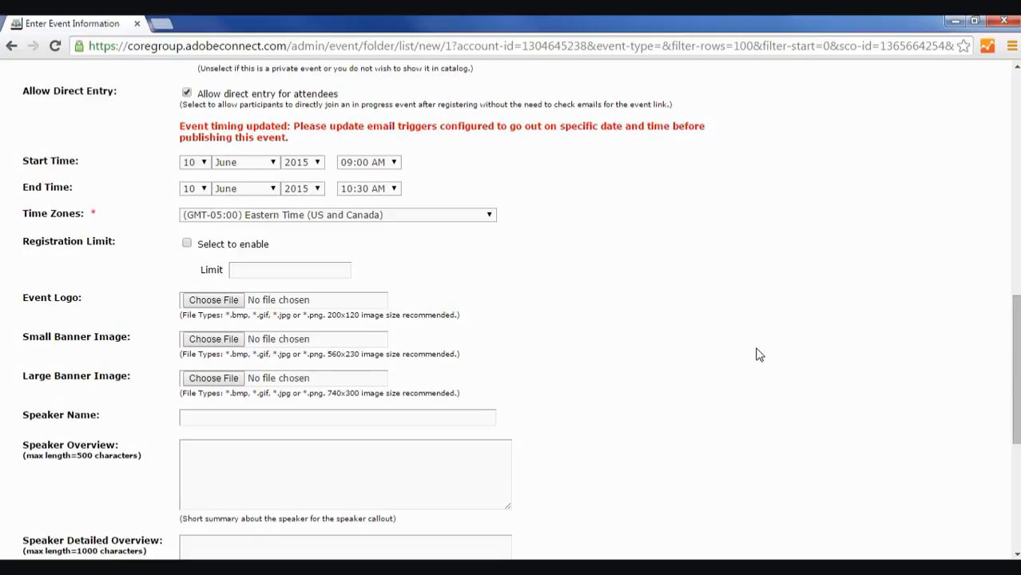
click(186, 243)
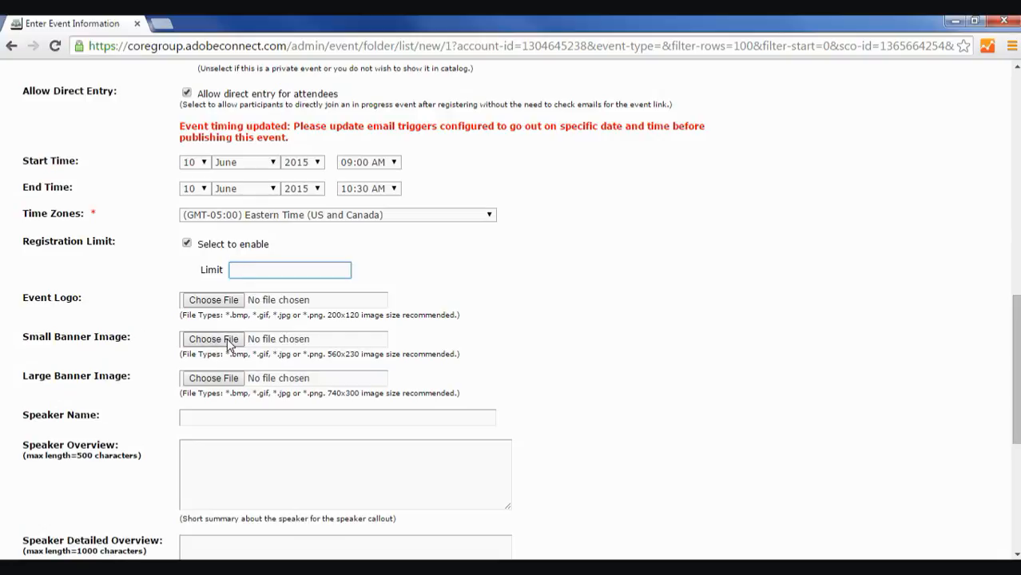
click(290, 269)
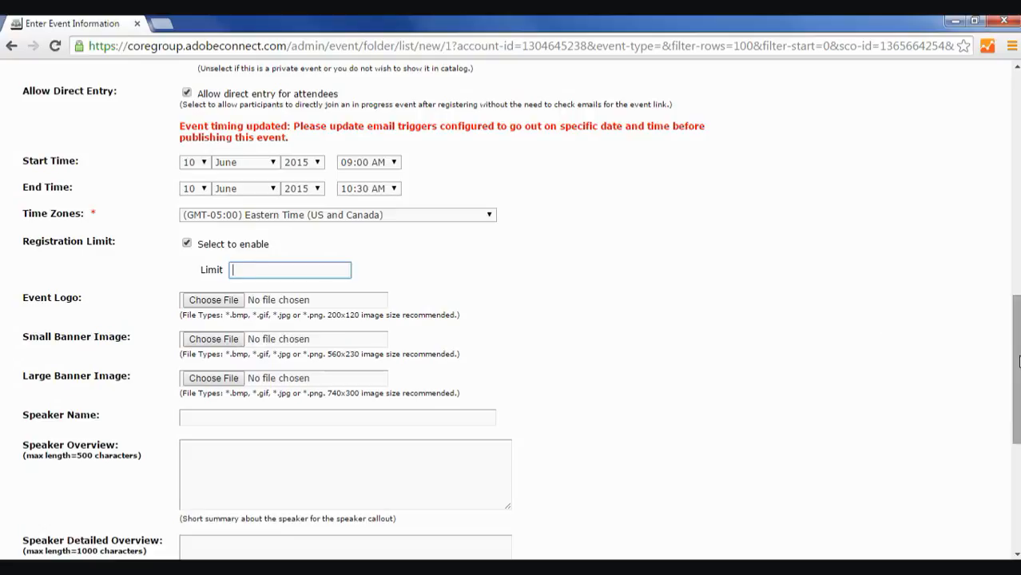
Submit the event information form with Next
scroll(down, 3)
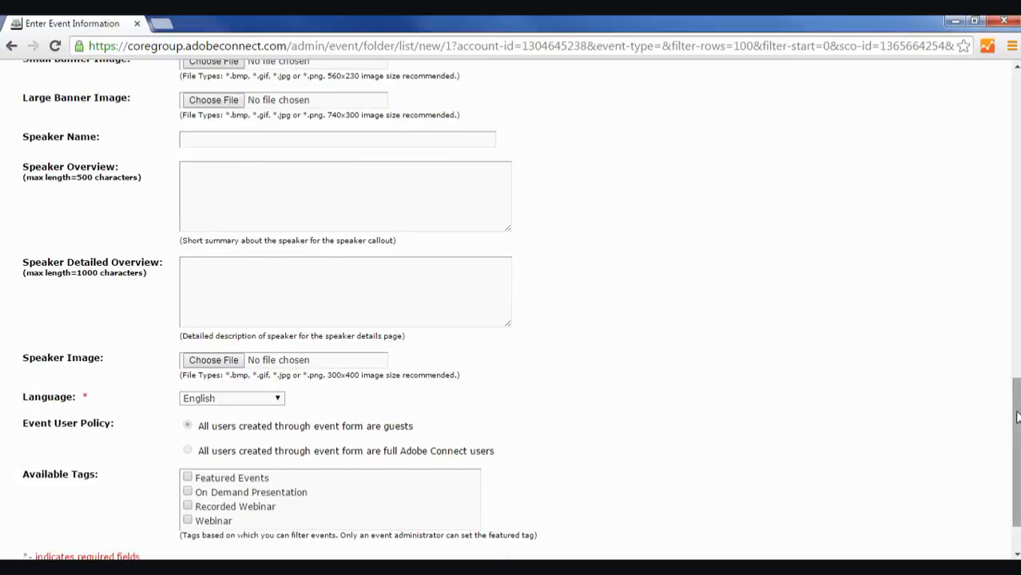
scroll(down, 3)
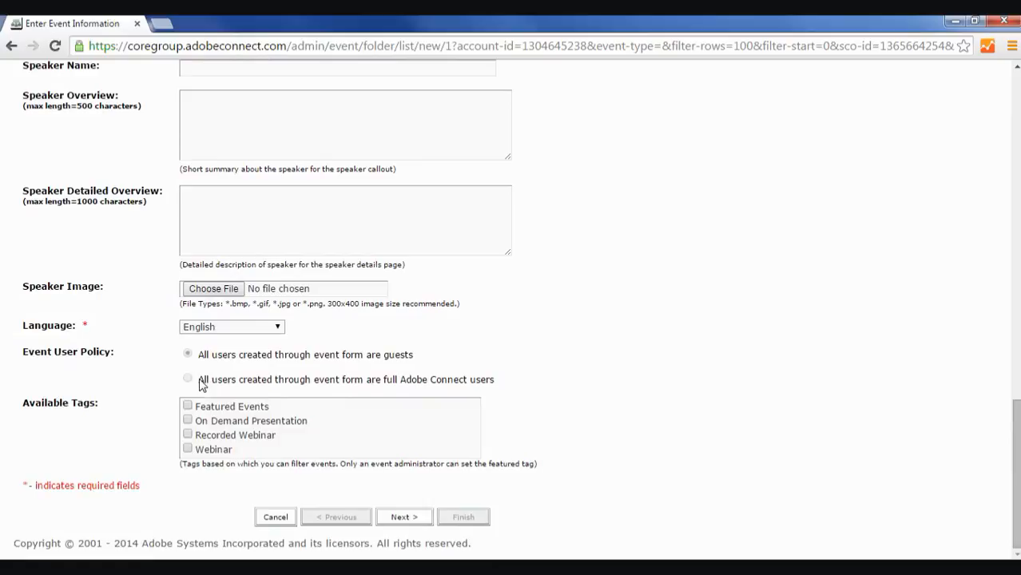
mouse_move(276, 368)
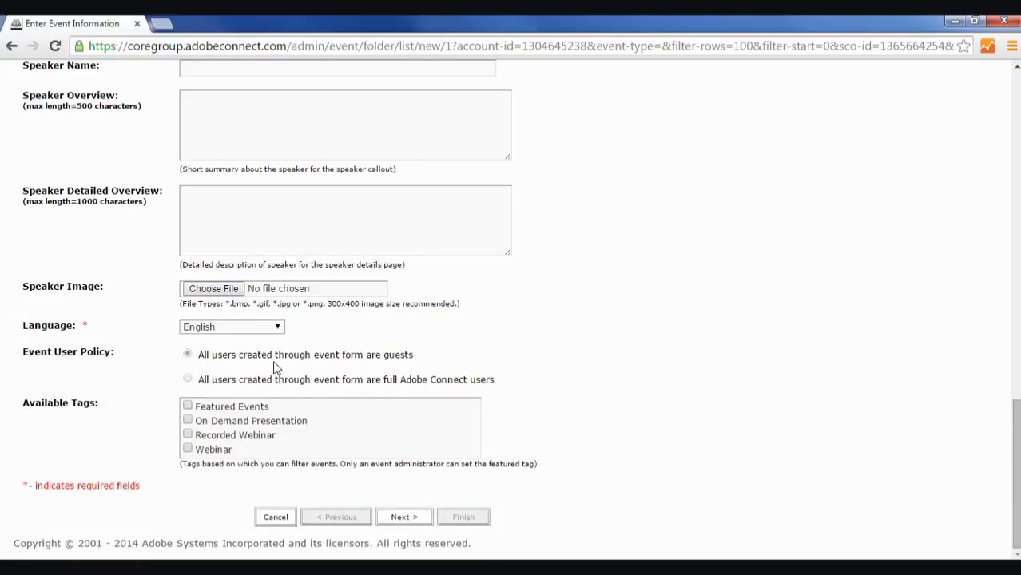
mouse_move(374, 365)
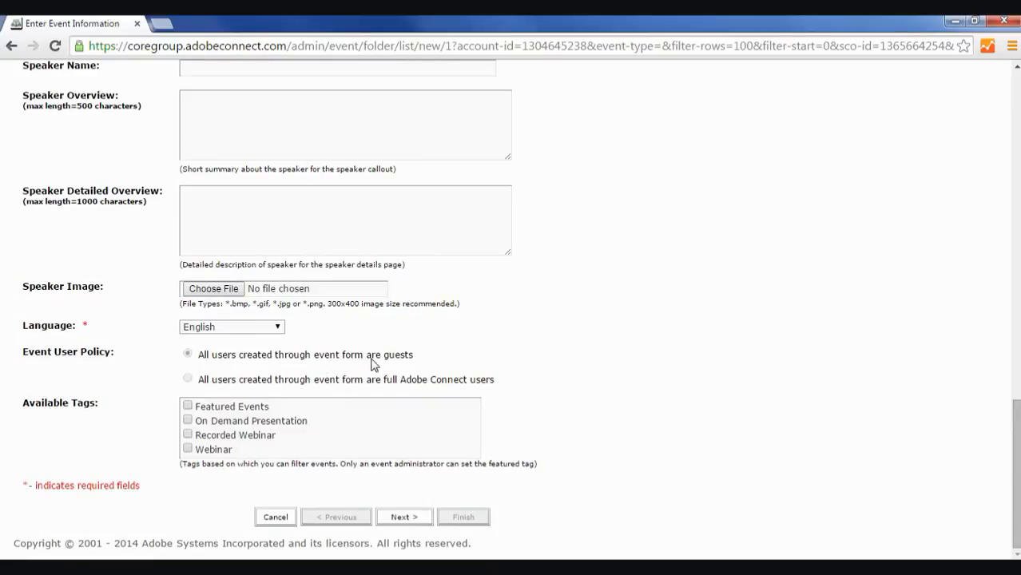
mouse_move(406, 476)
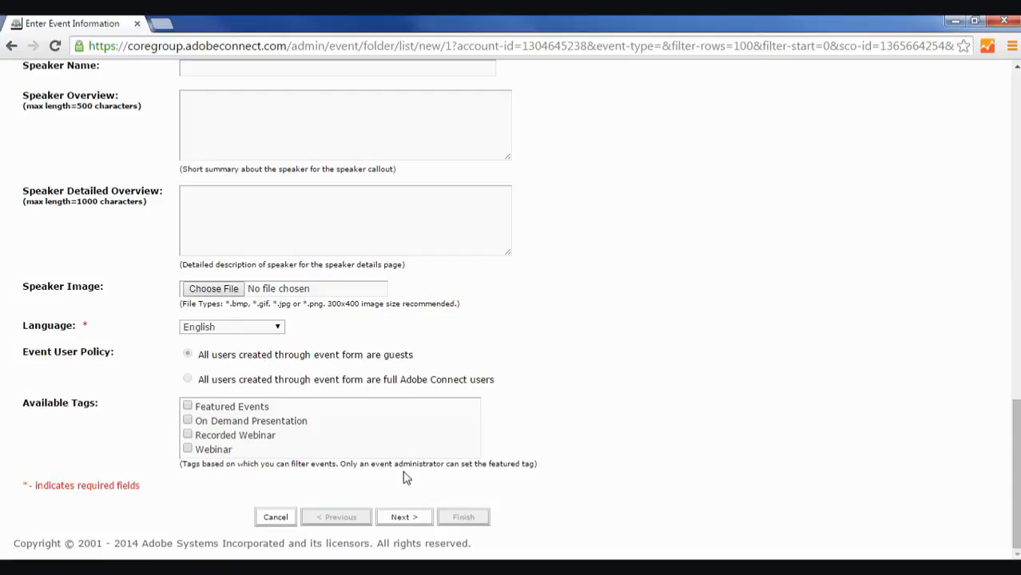
click(404, 517)
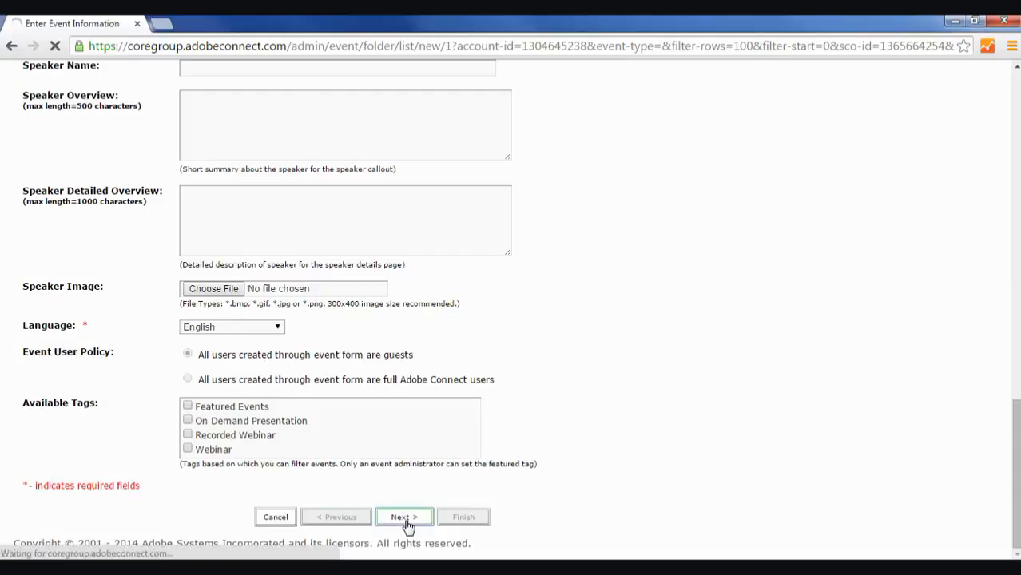
click(404, 517)
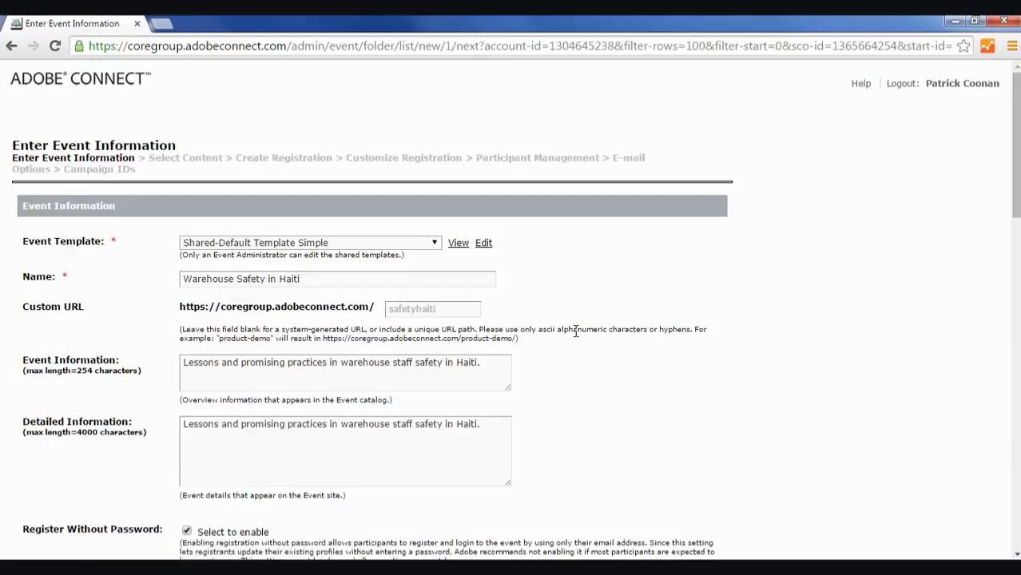
mouse_move(953, 213)
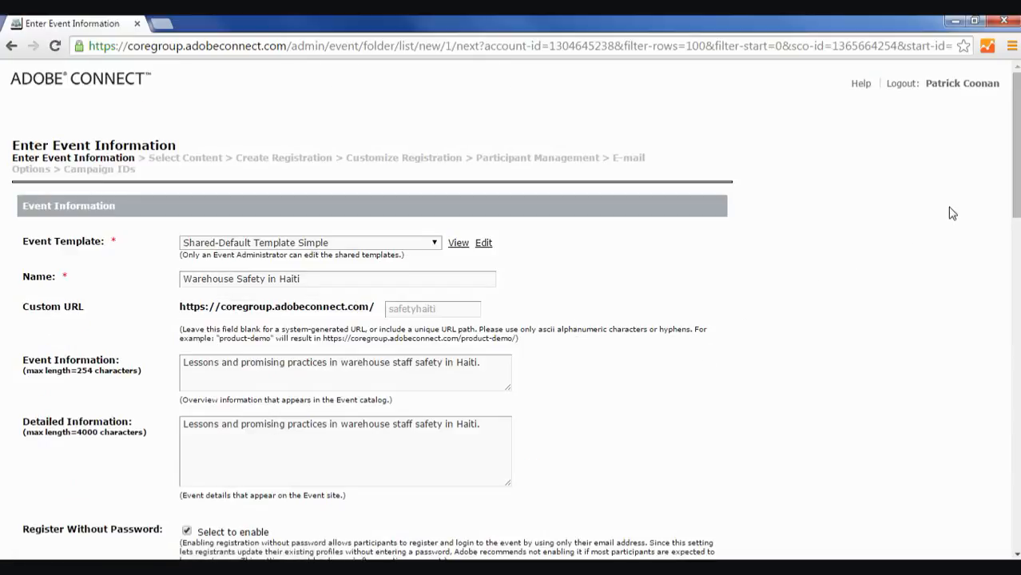
Untick Registration Limit after the invalid-limit error and resubmit the form
scroll(down, 3)
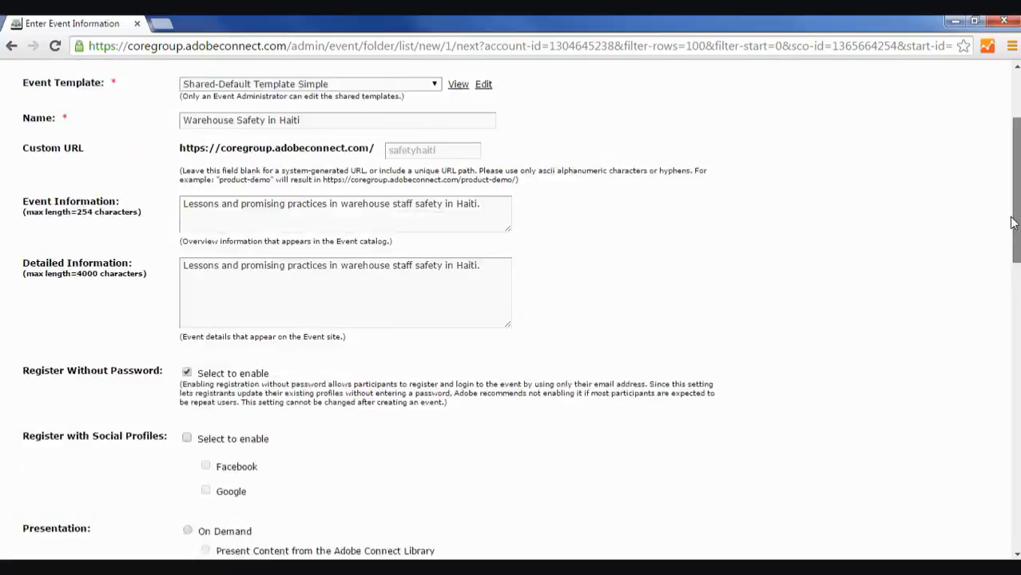
scroll(down, 3)
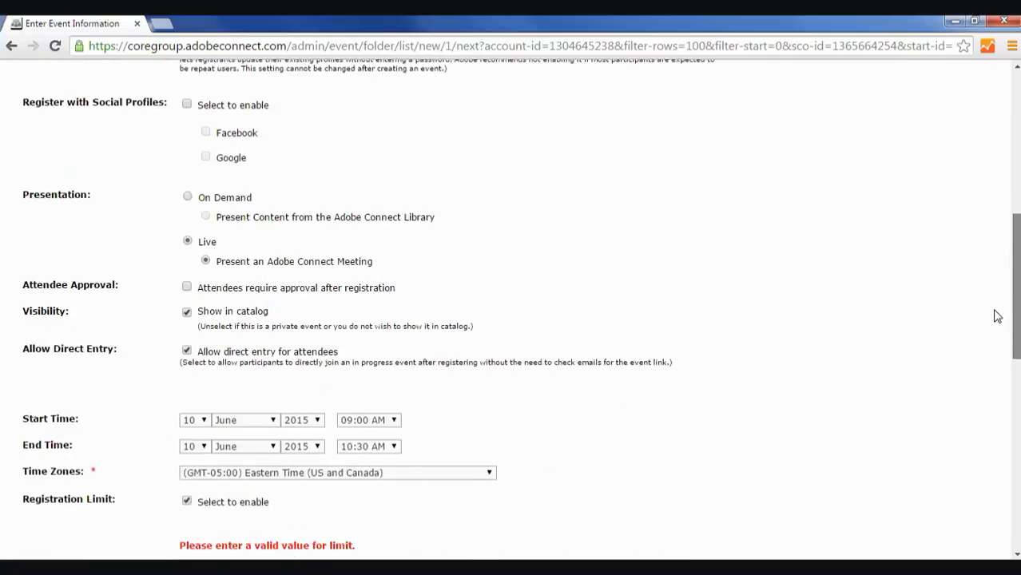
scroll(down, 3)
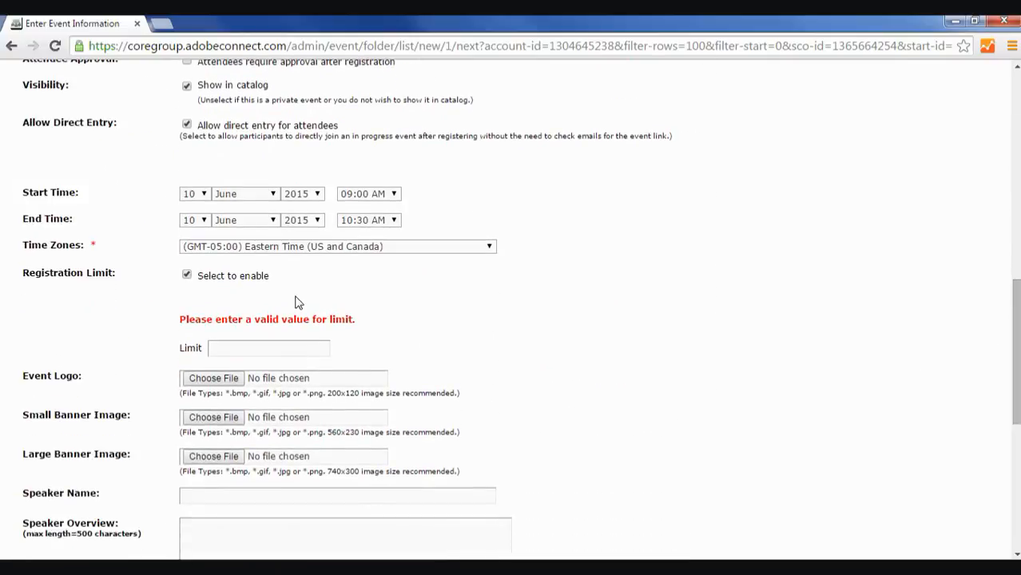
click(187, 275)
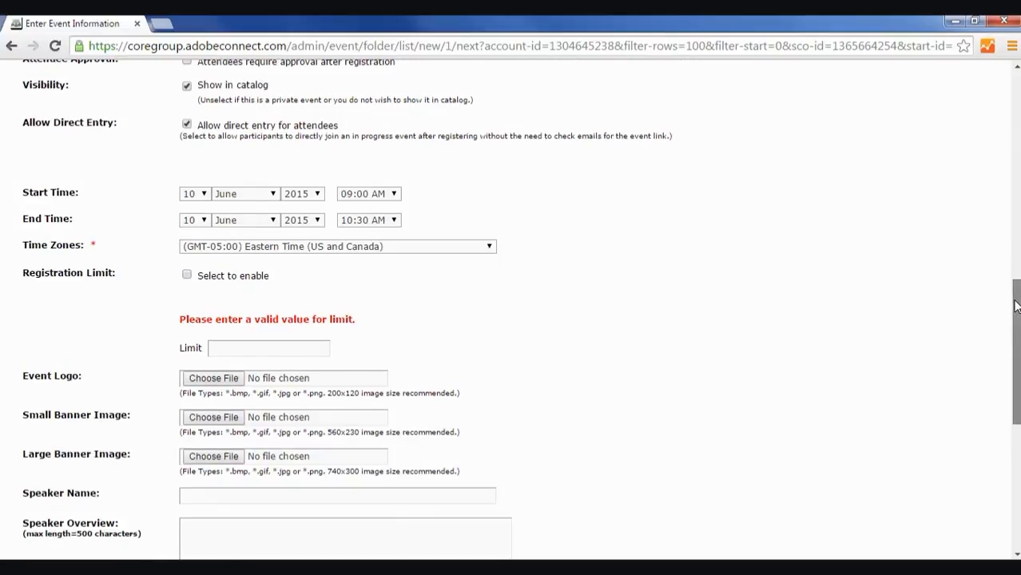
click(404, 517)
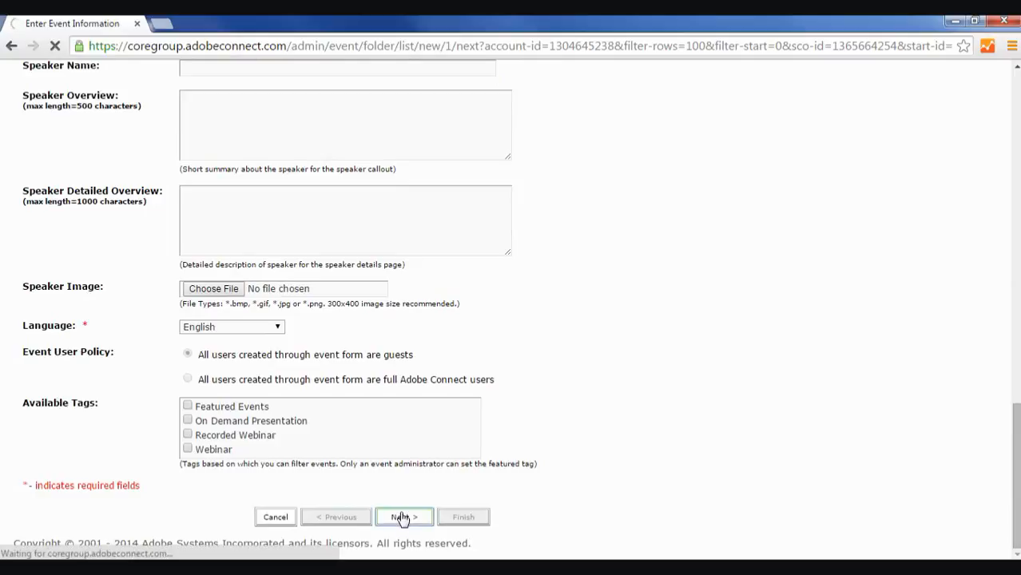
click(403, 517)
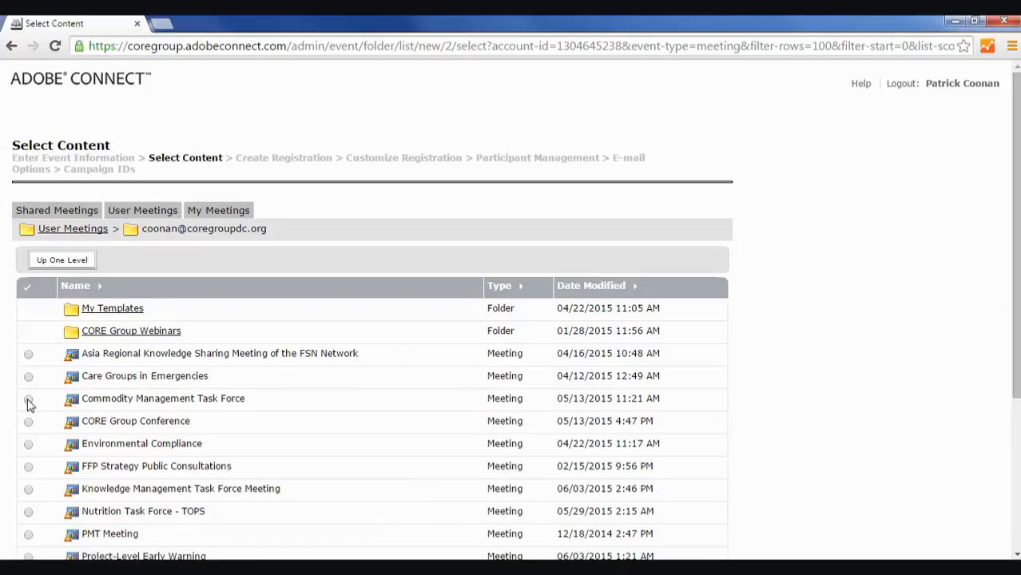
Select the Commodity Management Task Force meeting as the event content and continue
click(28, 399)
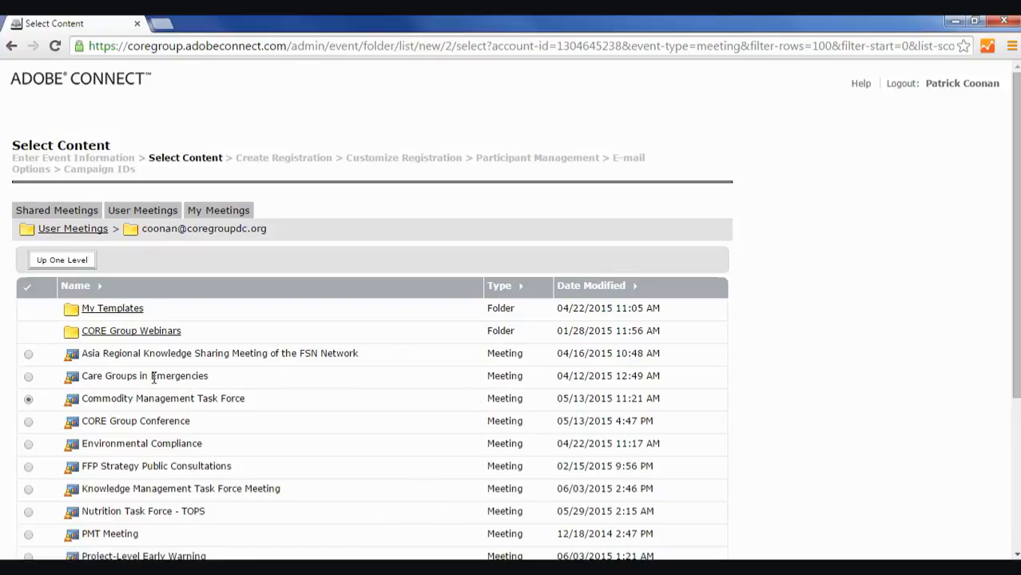
mouse_move(189, 416)
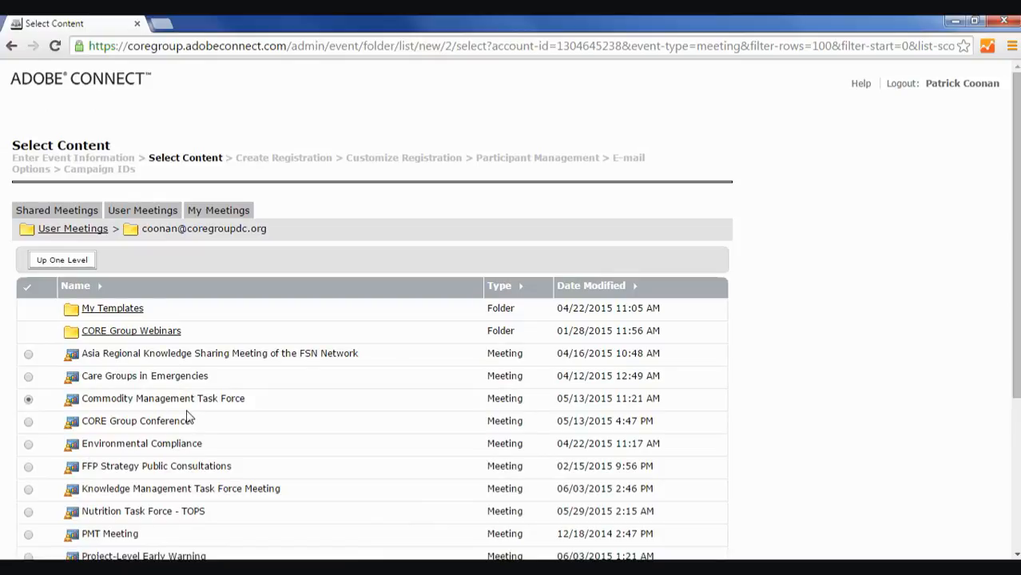
mouse_move(124, 417)
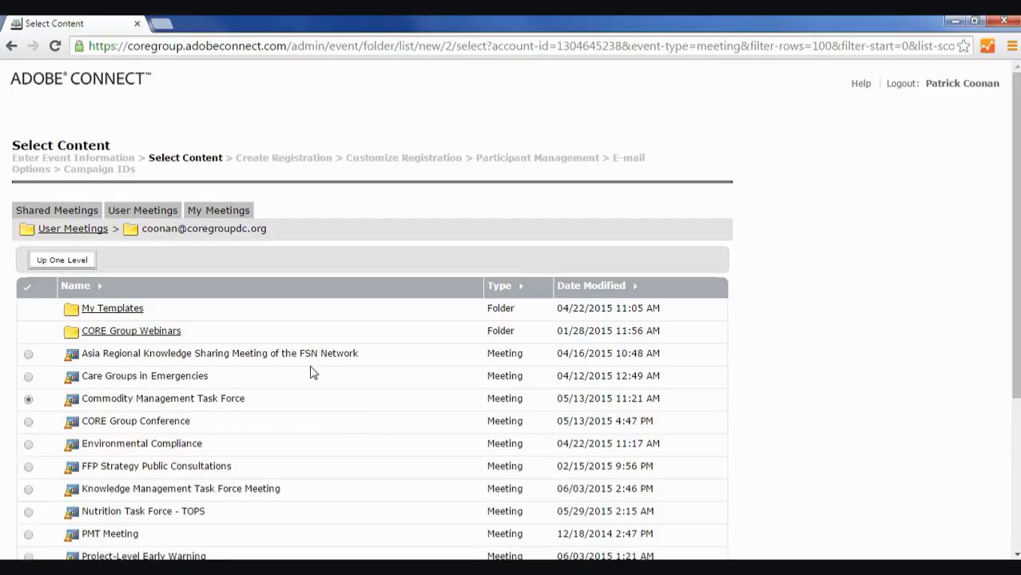
mouse_move(1016, 288)
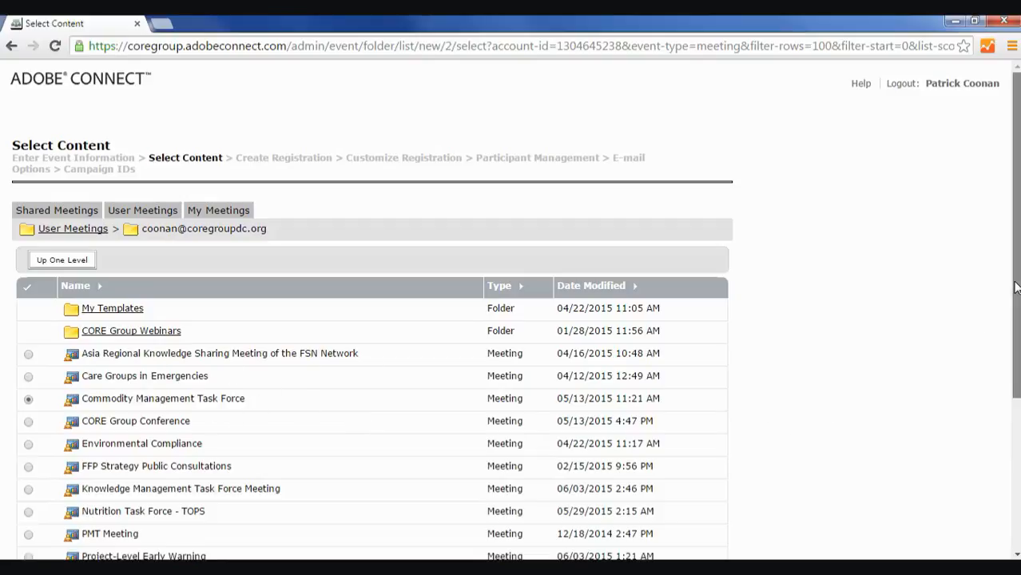
scroll(down, 3)
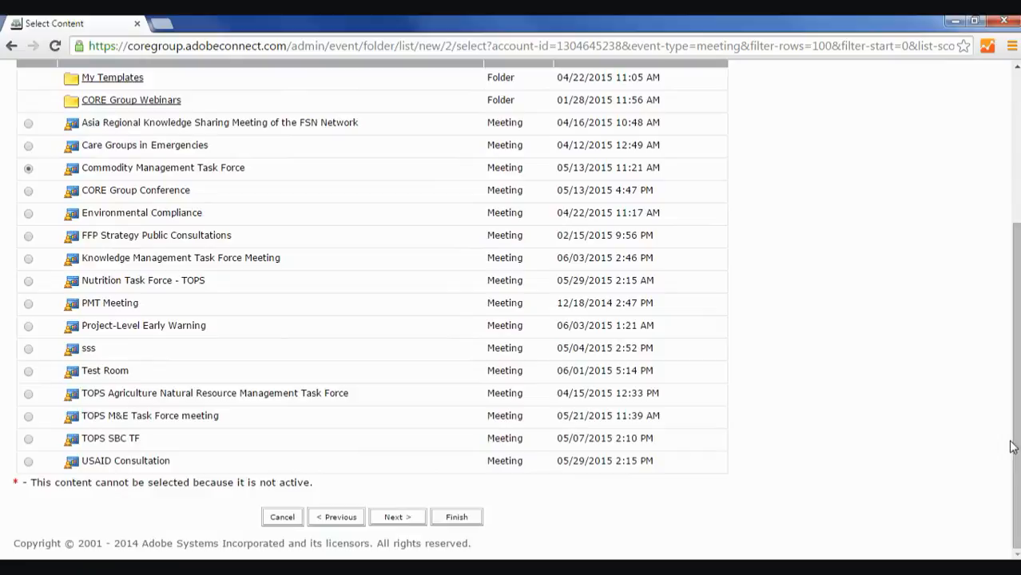
click(397, 517)
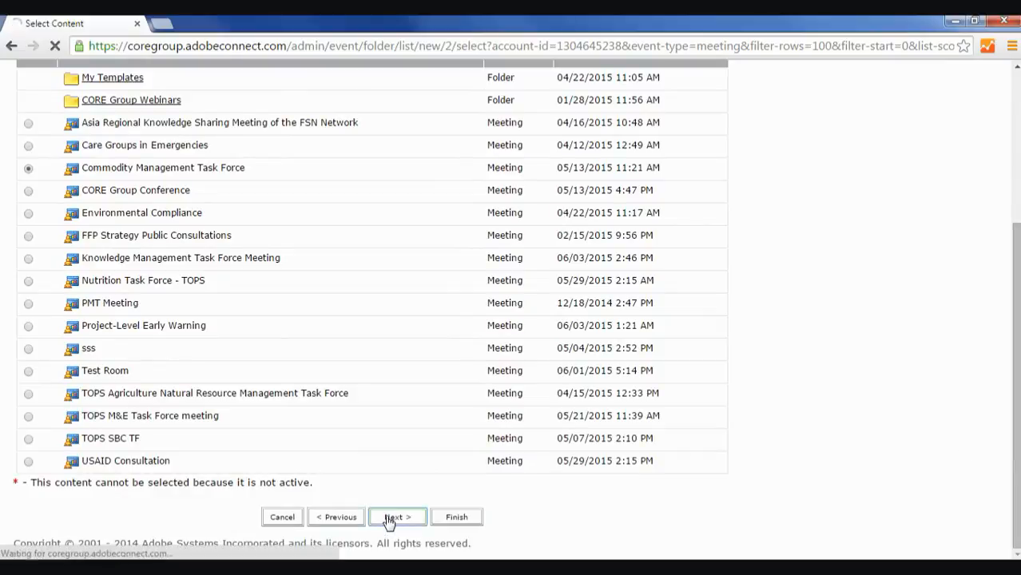
Add Title, Company Name and State registration questions, then finish the event
click(397, 517)
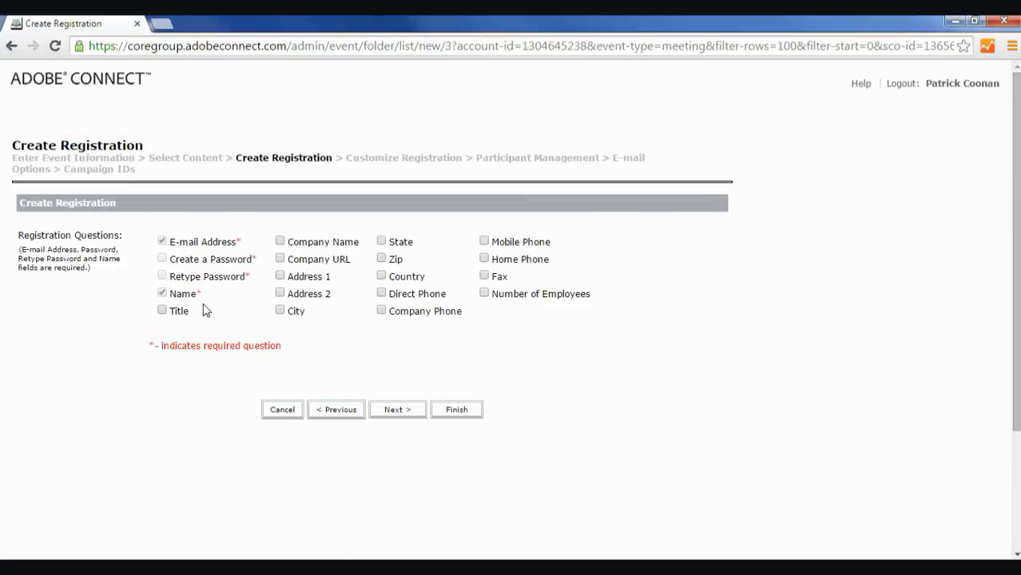
click(162, 310)
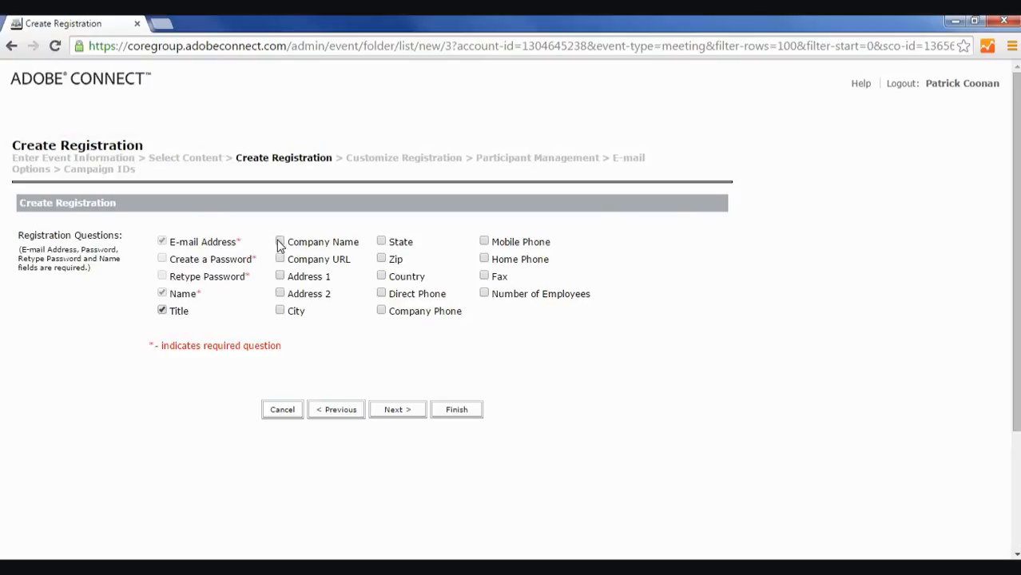
click(280, 241)
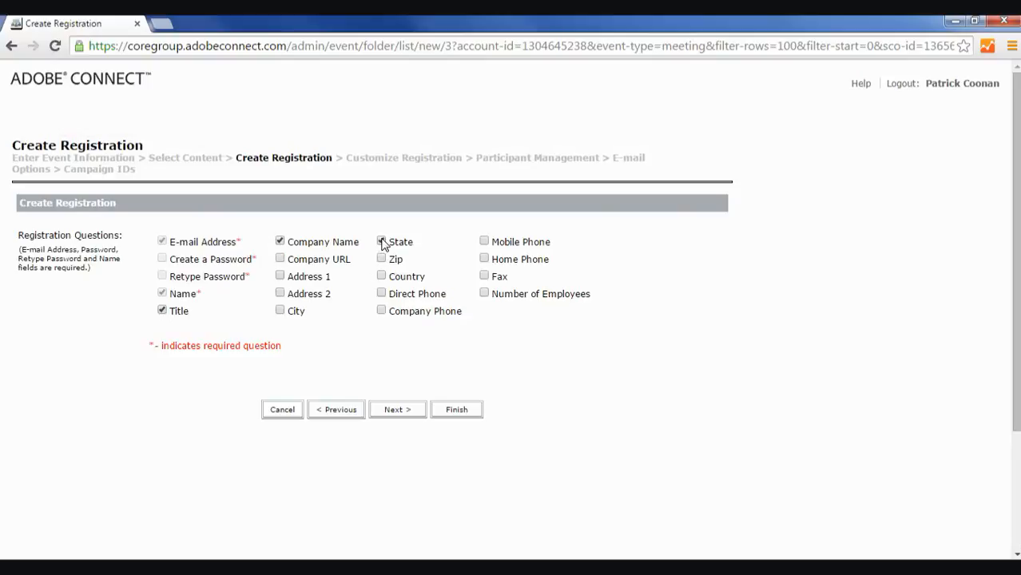
click(397, 409)
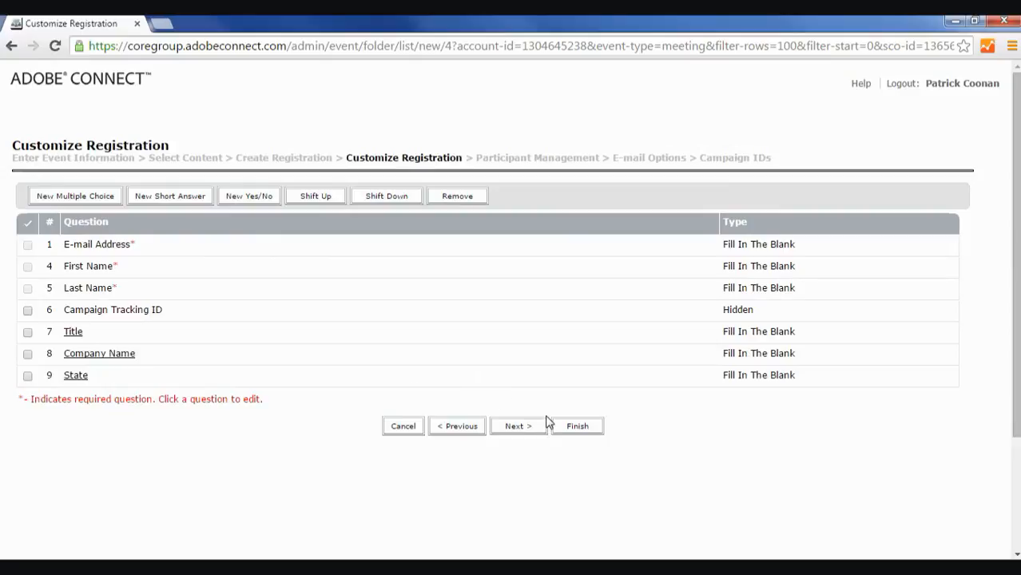
click(577, 426)
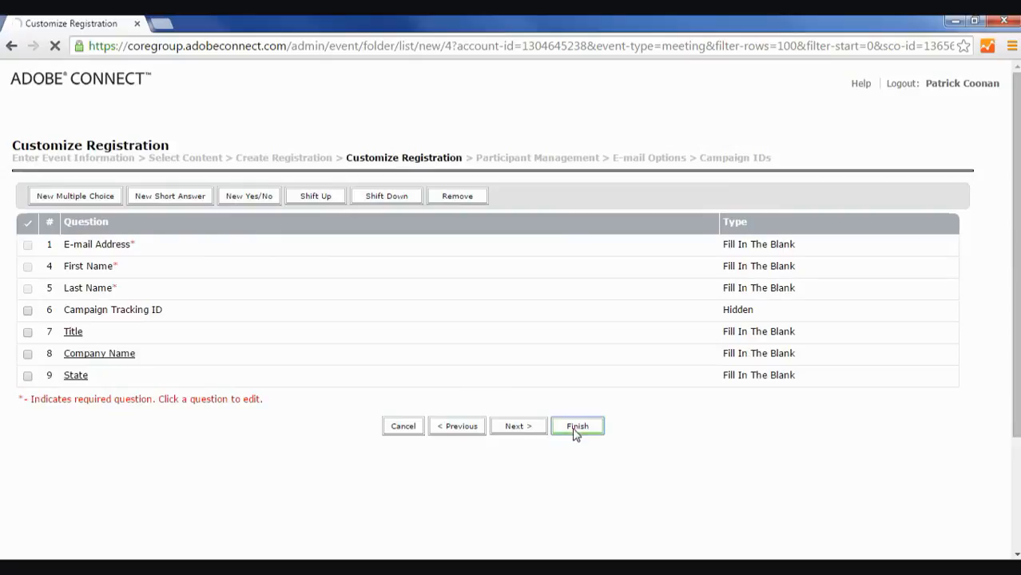
click(576, 426)
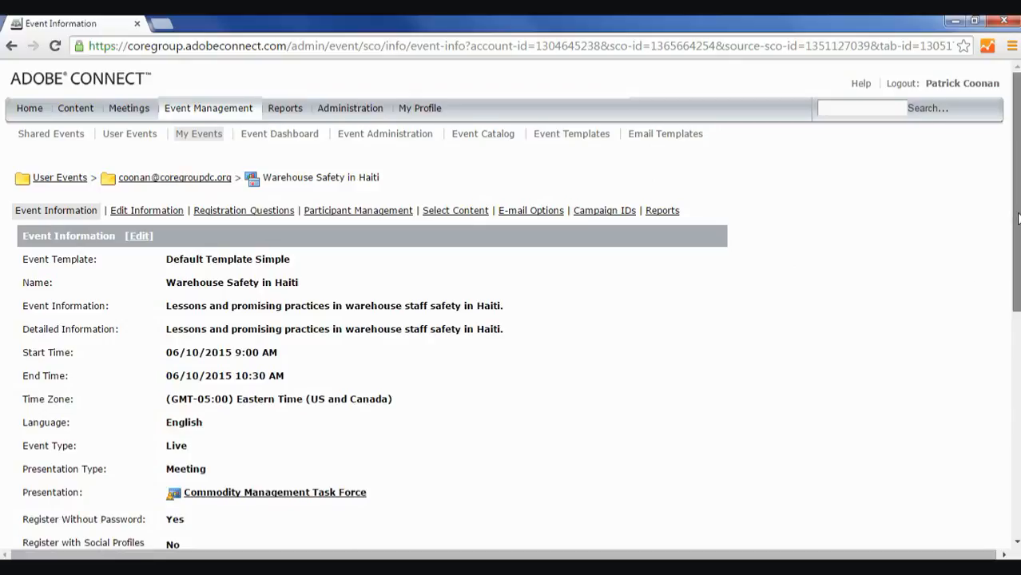
Scroll down the Warehouse Safety in Haiti event page to its registration links
scroll(down, 3)
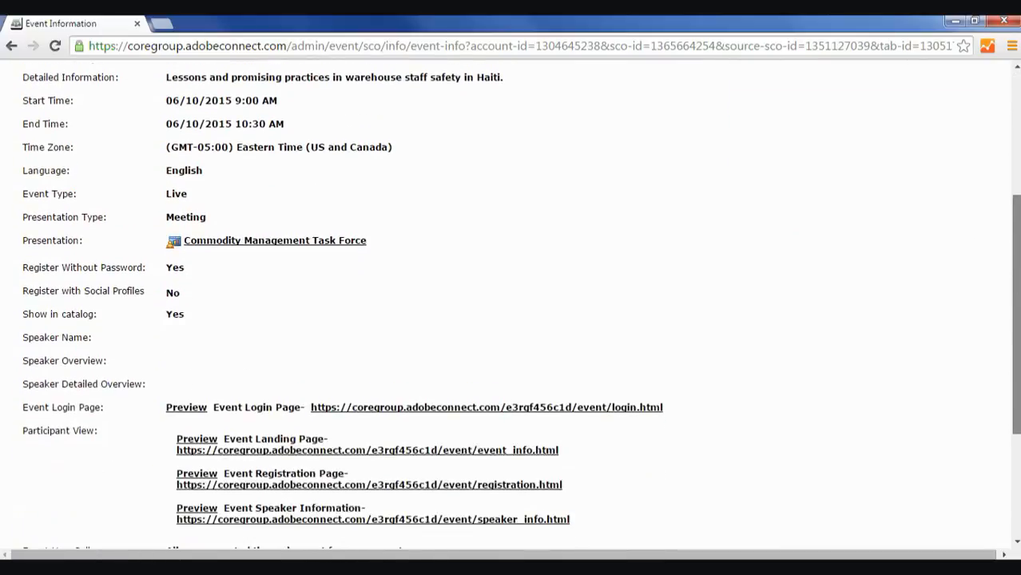
scroll(down, 3)
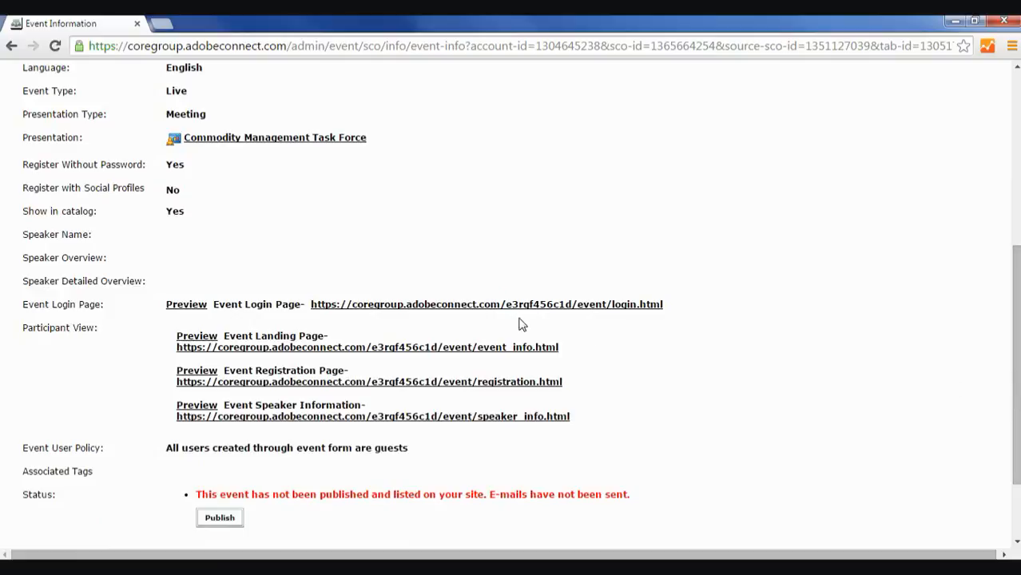
mouse_move(380, 388)
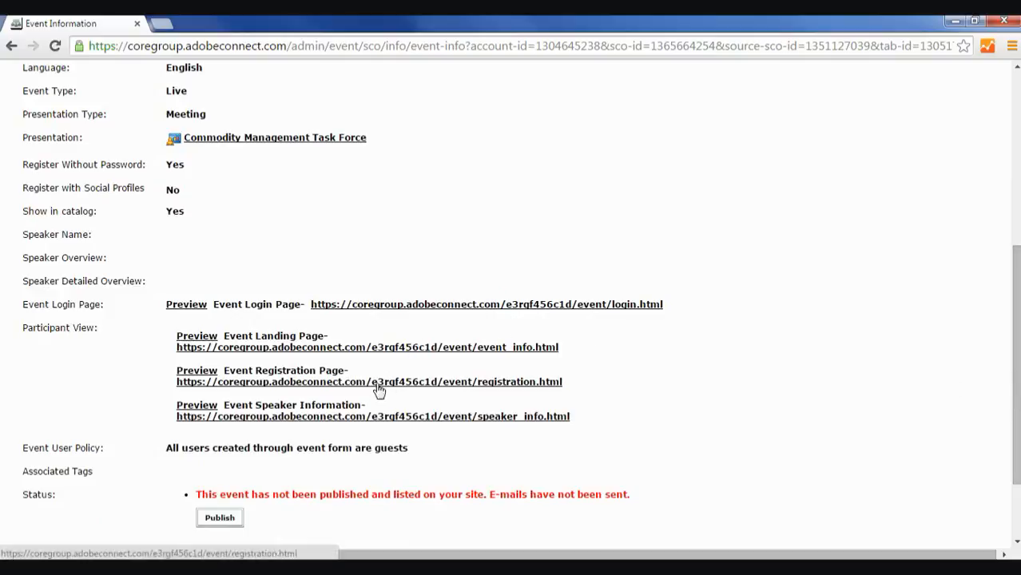
mouse_move(302, 404)
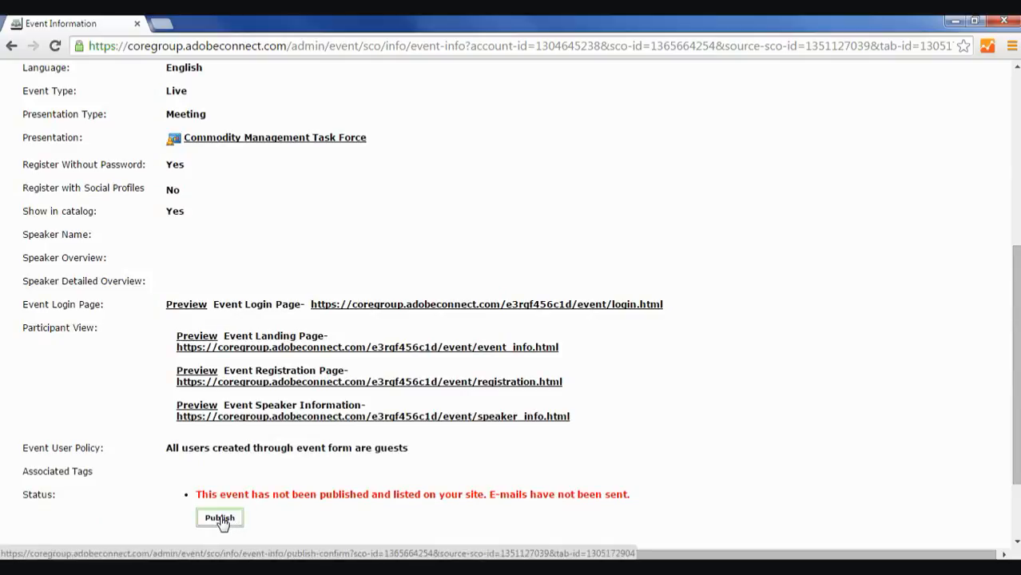
mouse_move(250, 484)
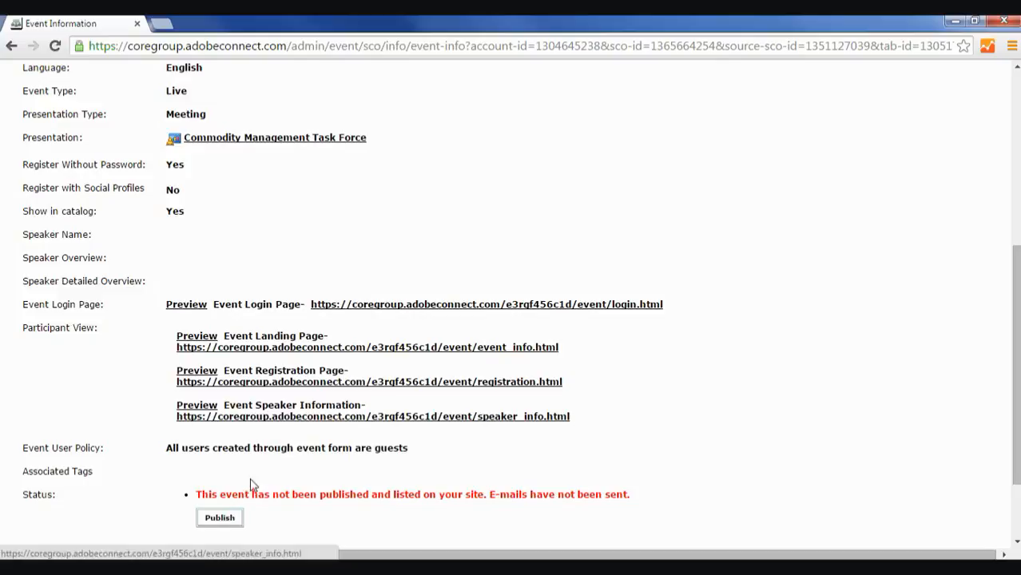
mouse_move(360, 387)
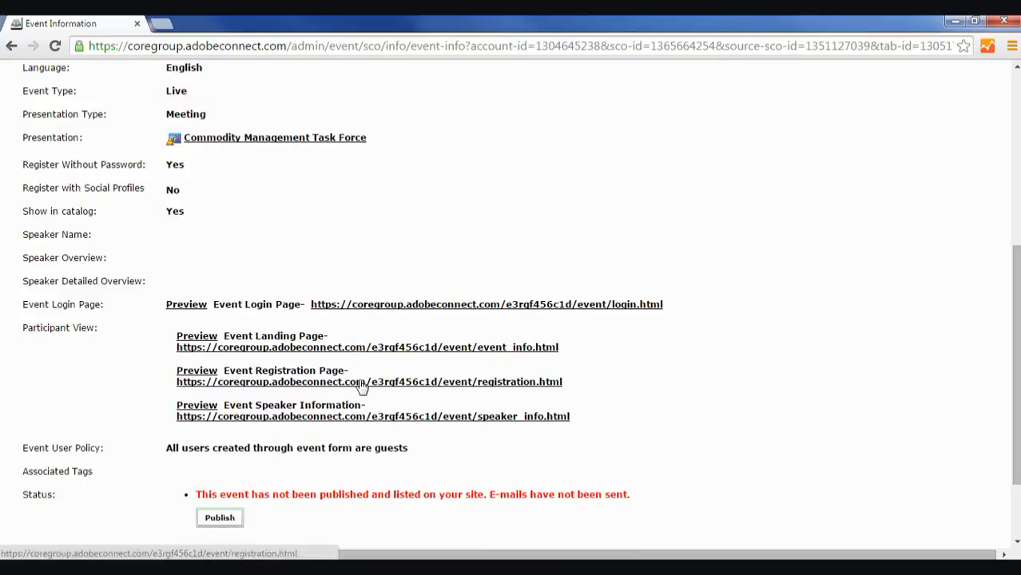
mouse_move(354, 390)
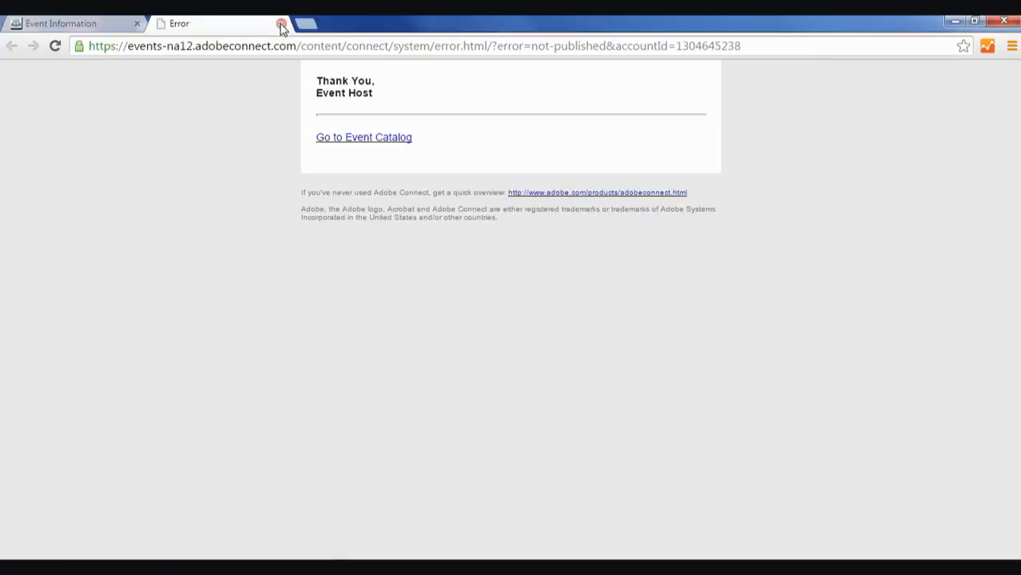
Close the not-published error page and publish the 'Warehouse Safety in Haiti' event
click(281, 23)
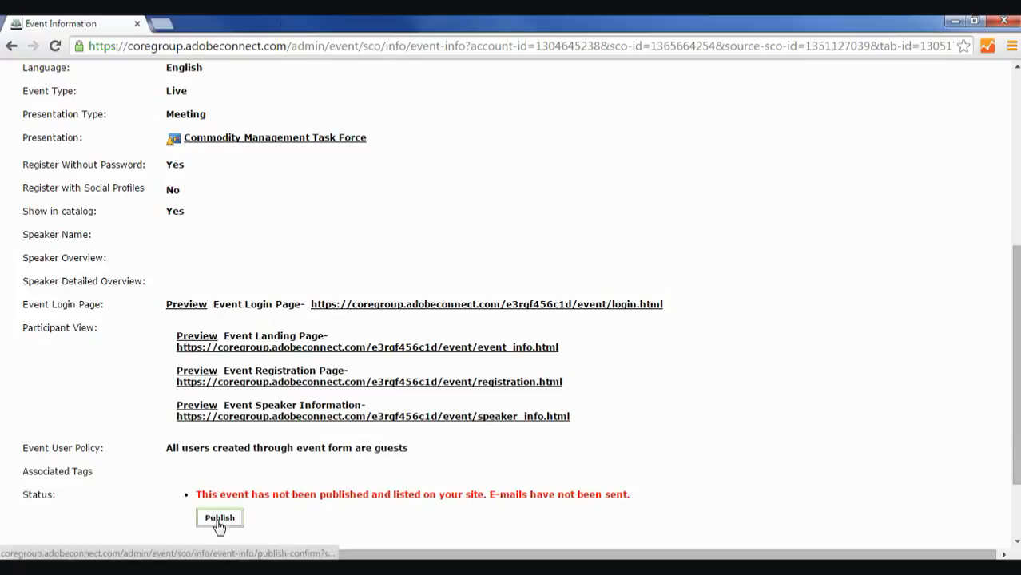
click(220, 518)
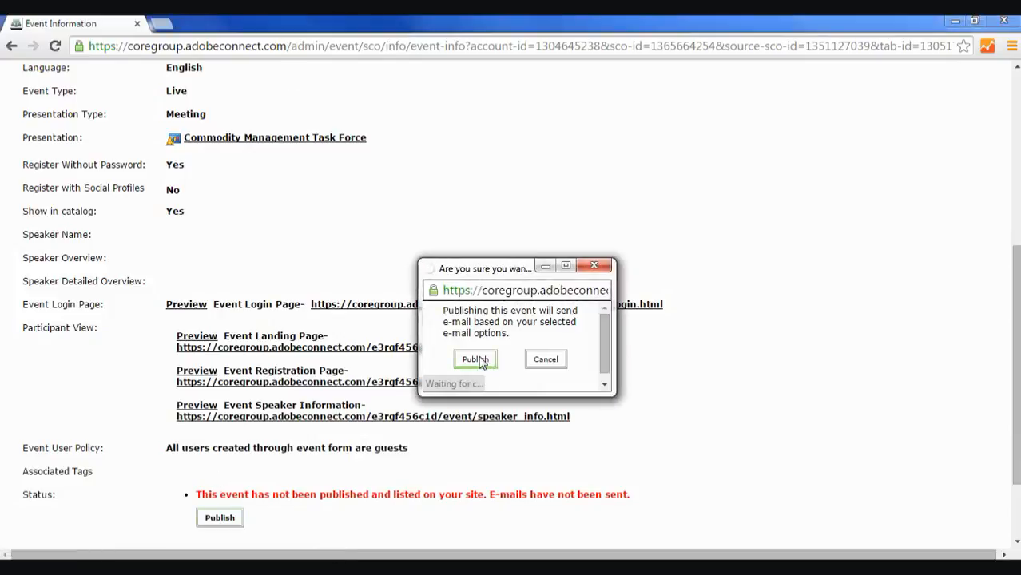
click(474, 358)
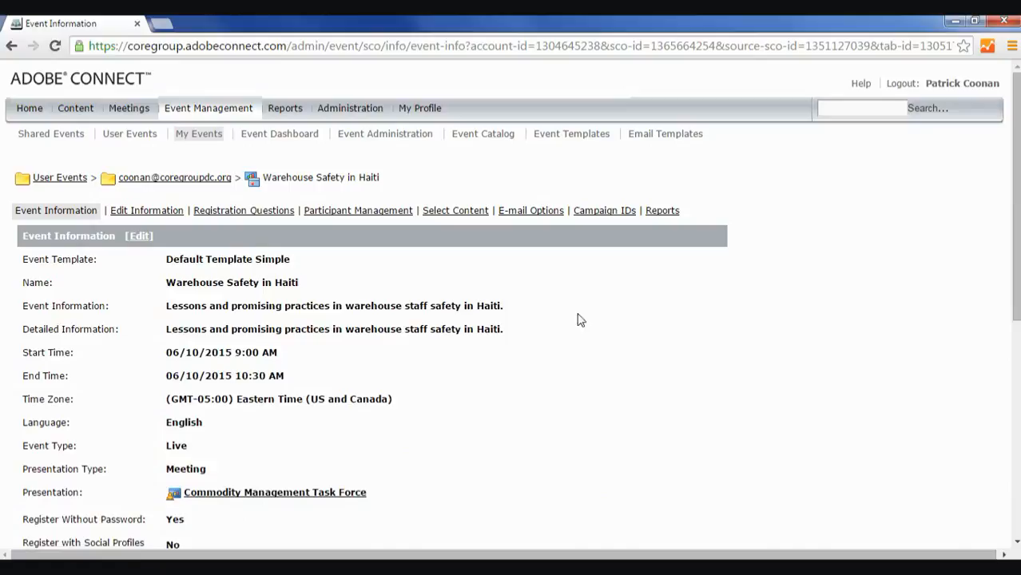
scroll(down, 3)
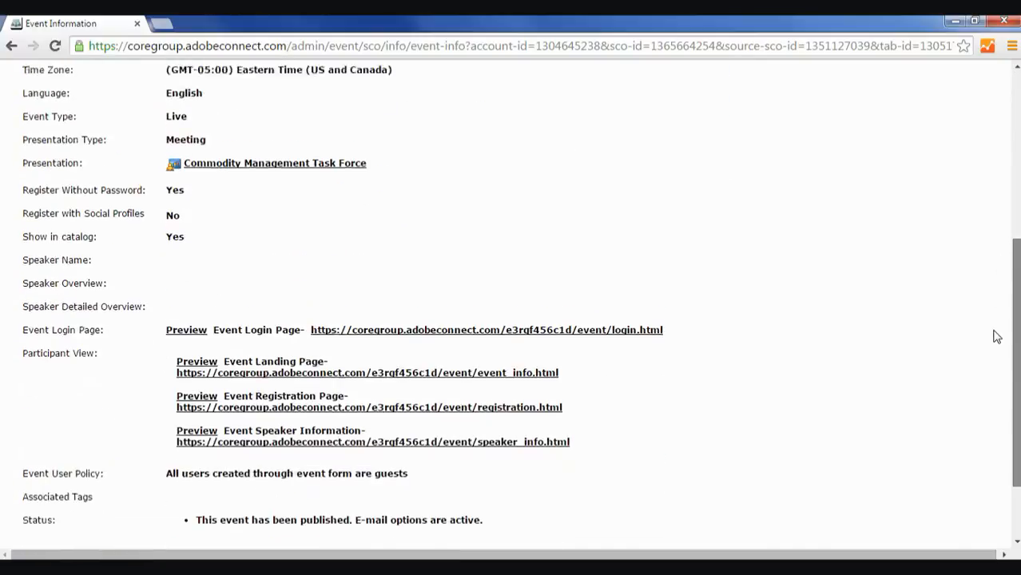
scroll(down, 3)
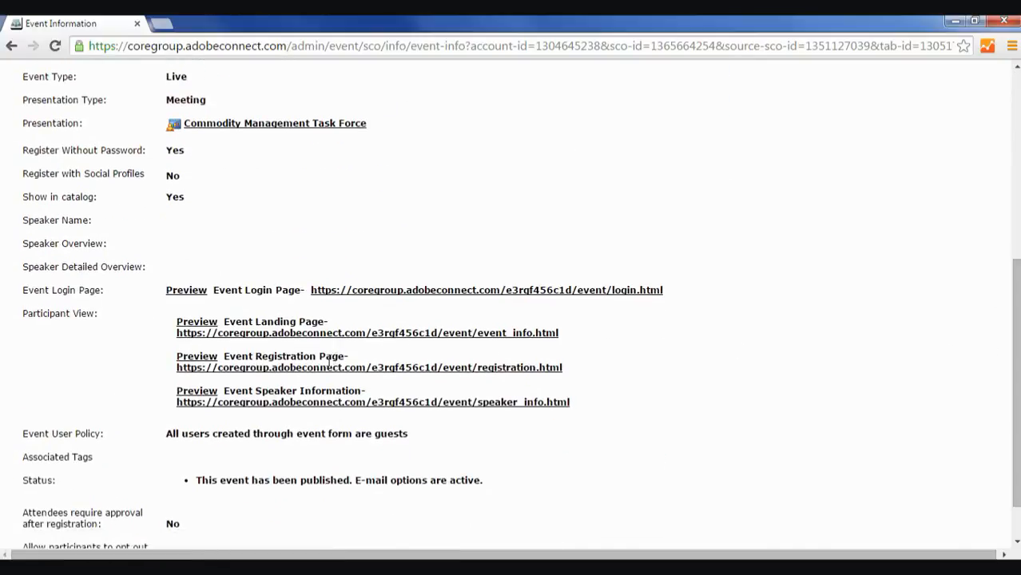
mouse_move(302, 372)
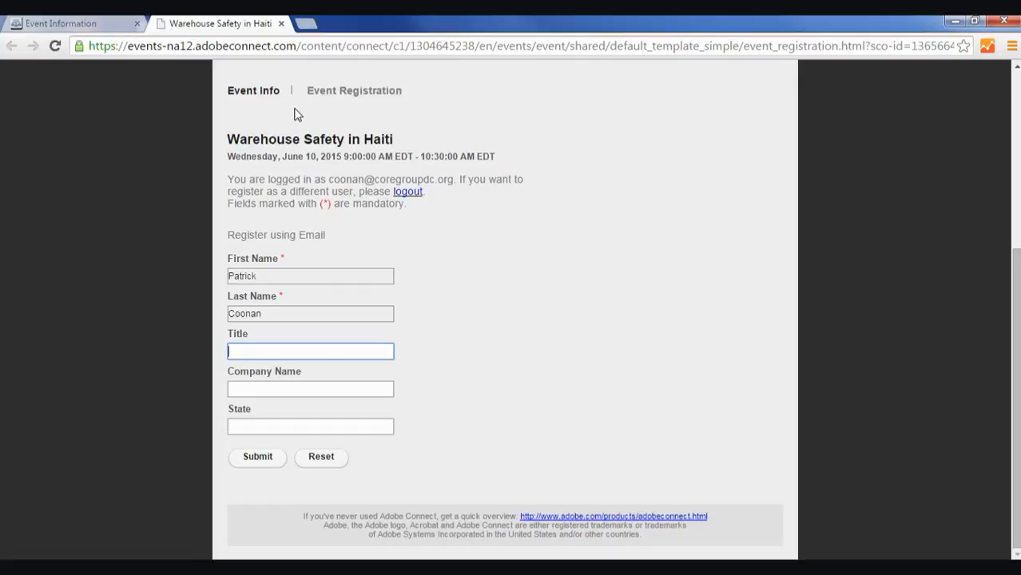
mouse_move(384, 131)
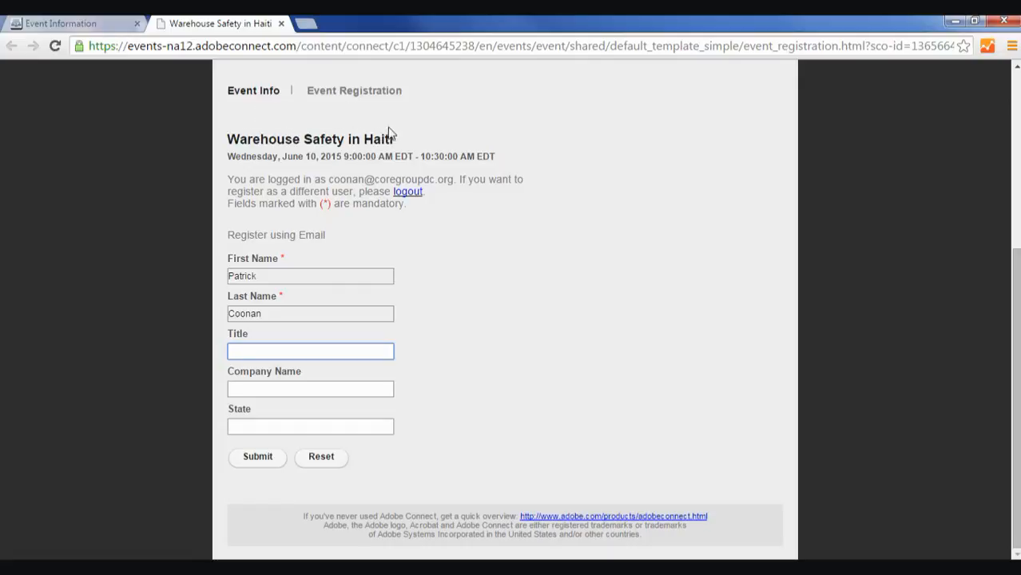
mouse_move(357, 350)
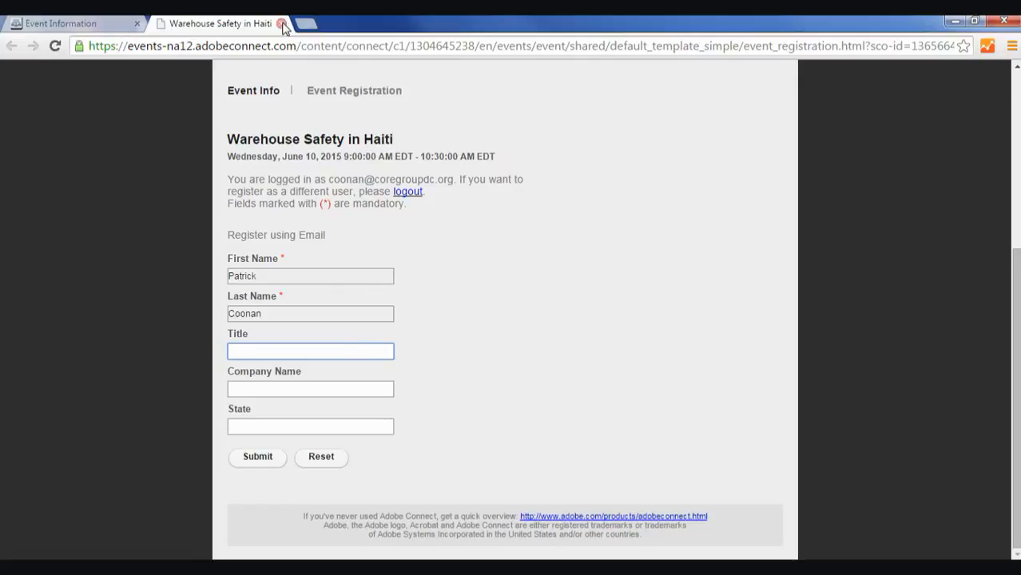
click(282, 23)
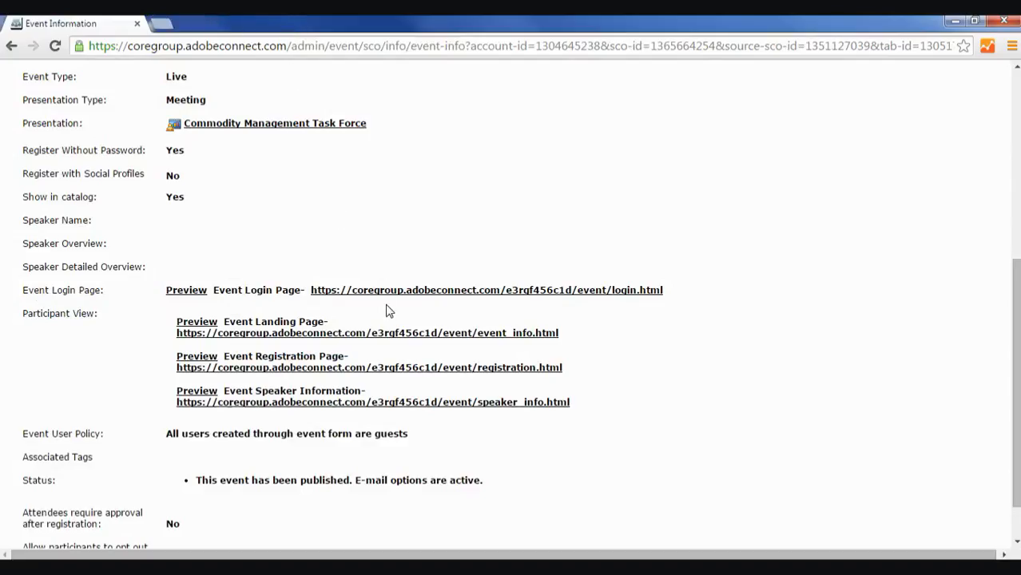
mouse_move(583, 328)
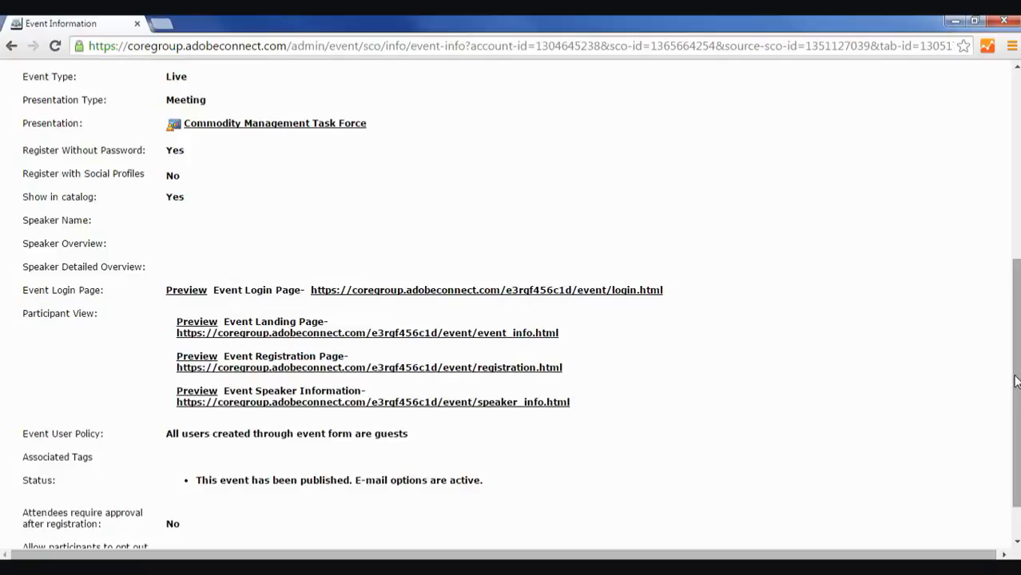
scroll(down, 3)
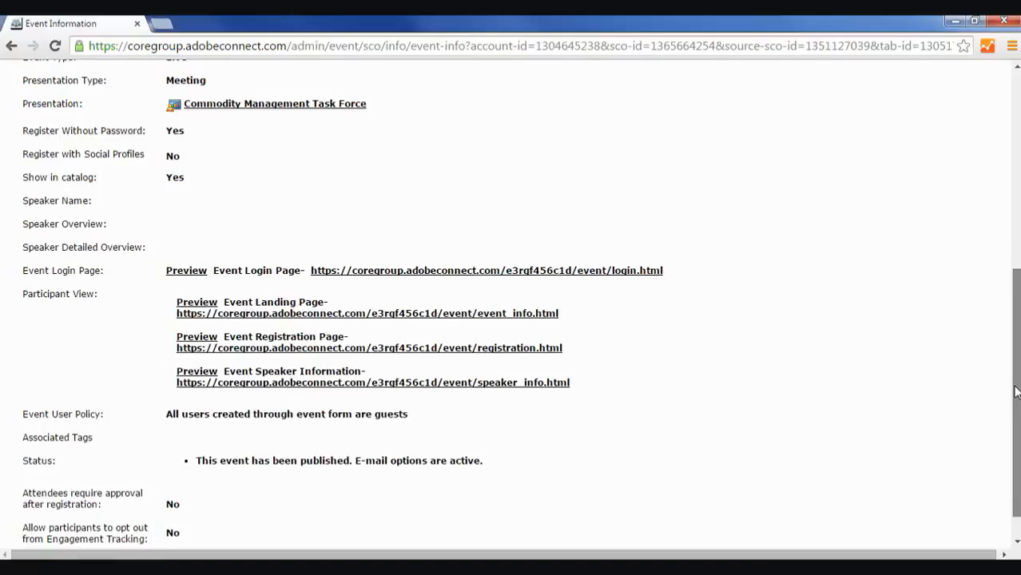